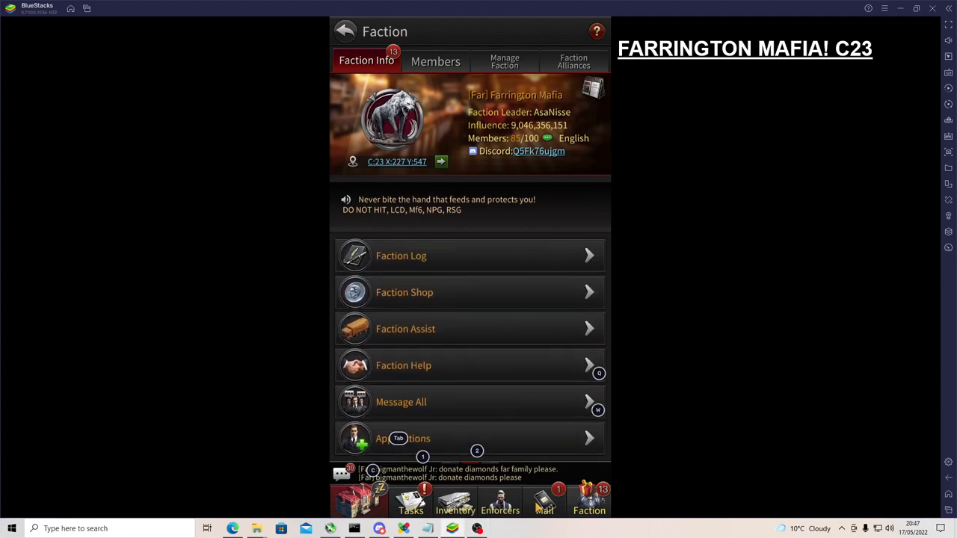
- Read through the faction rules and return to the Faction Info page
scroll(down, 3)
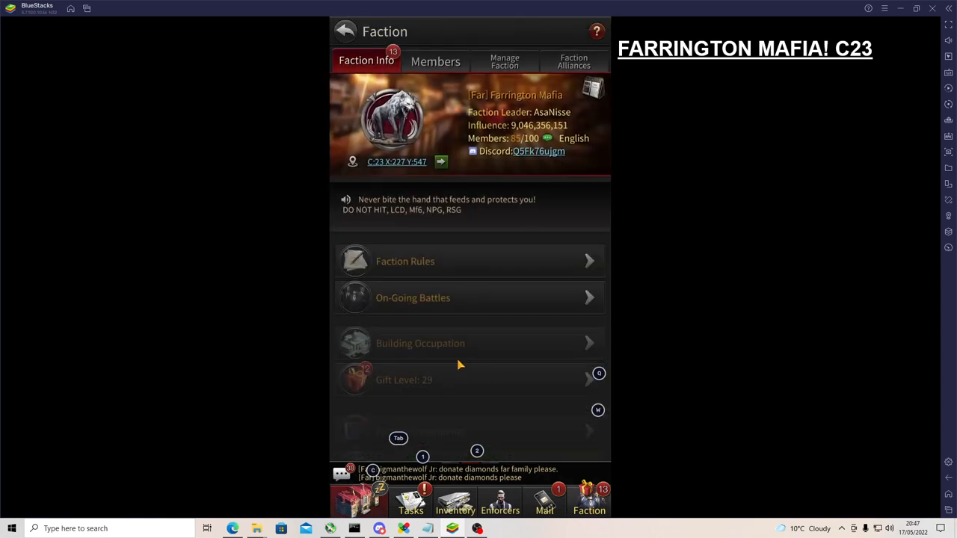
scroll(down, 3)
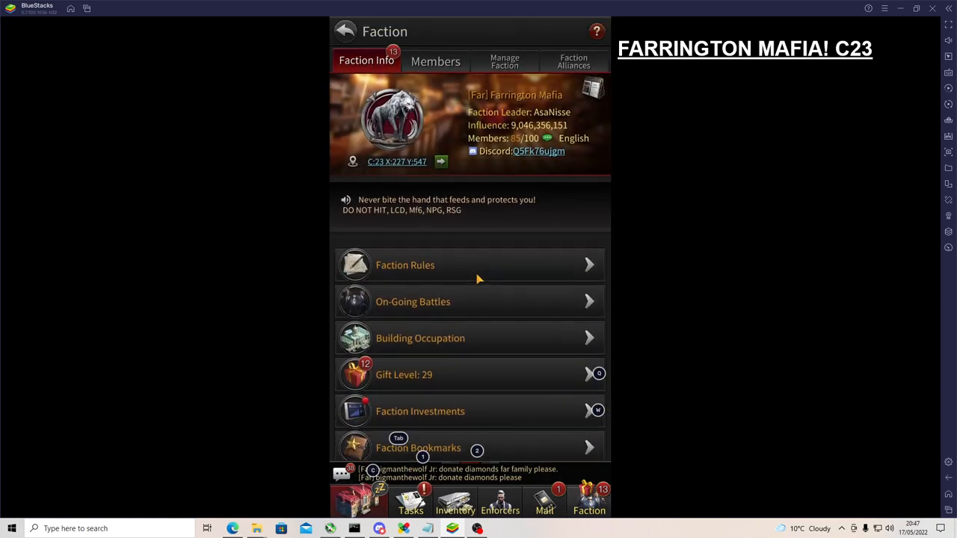
click(404, 264)
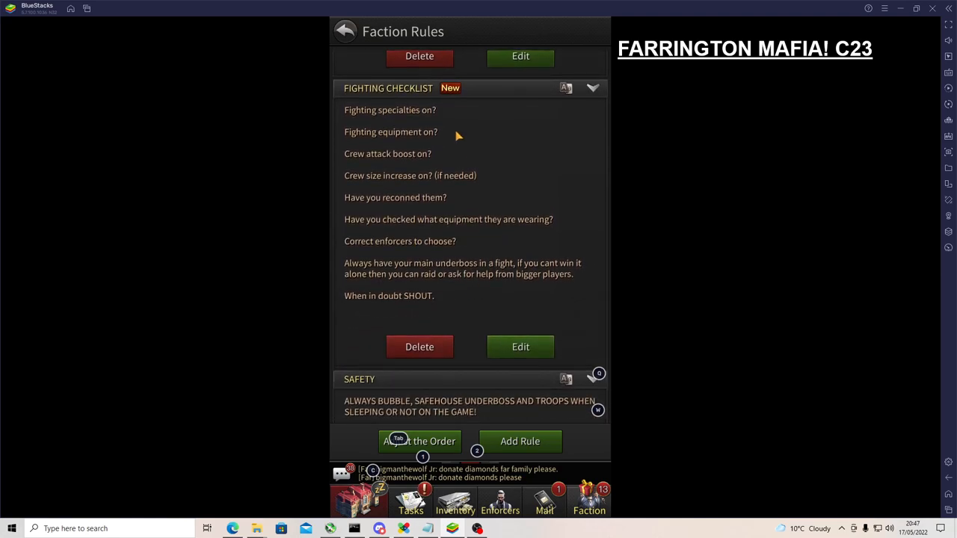
mouse_move(500, 148)
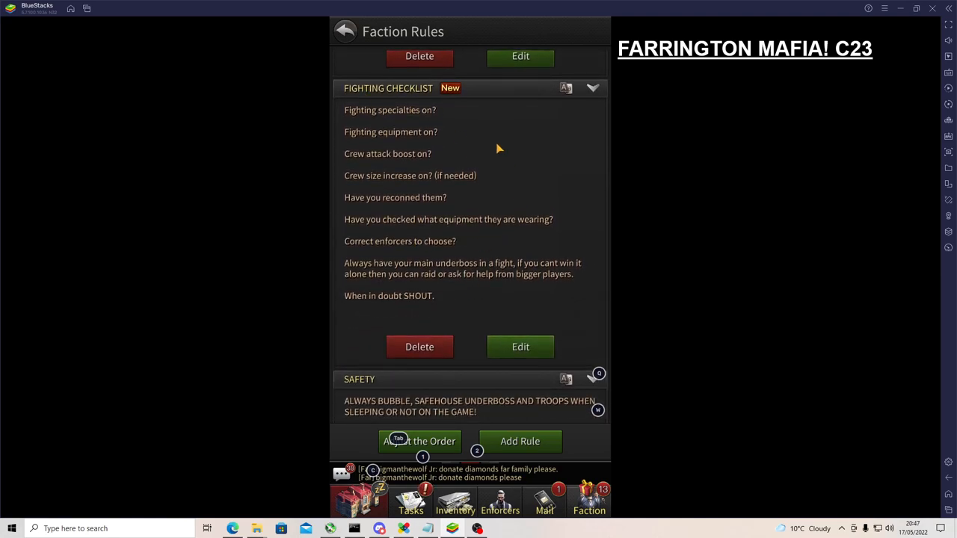
mouse_move(460, 145)
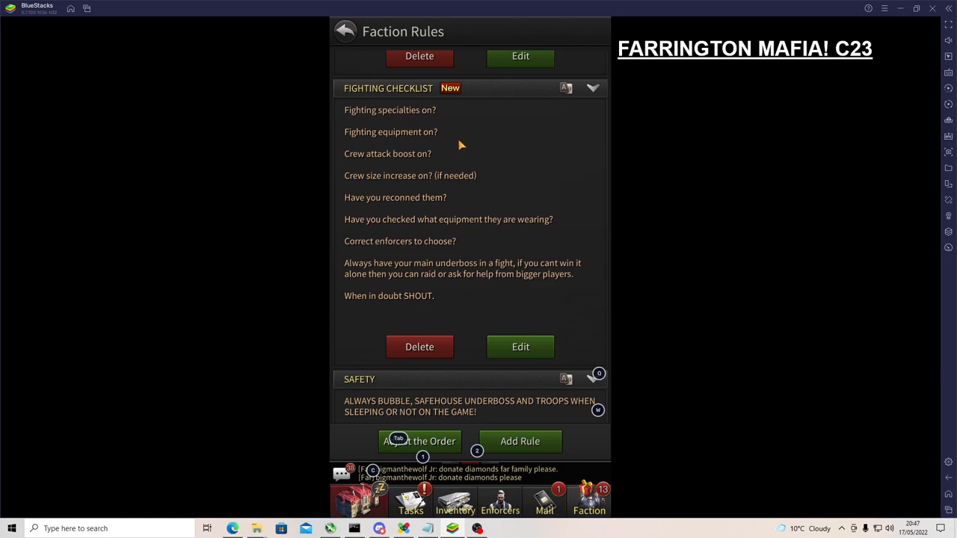
mouse_move(456, 153)
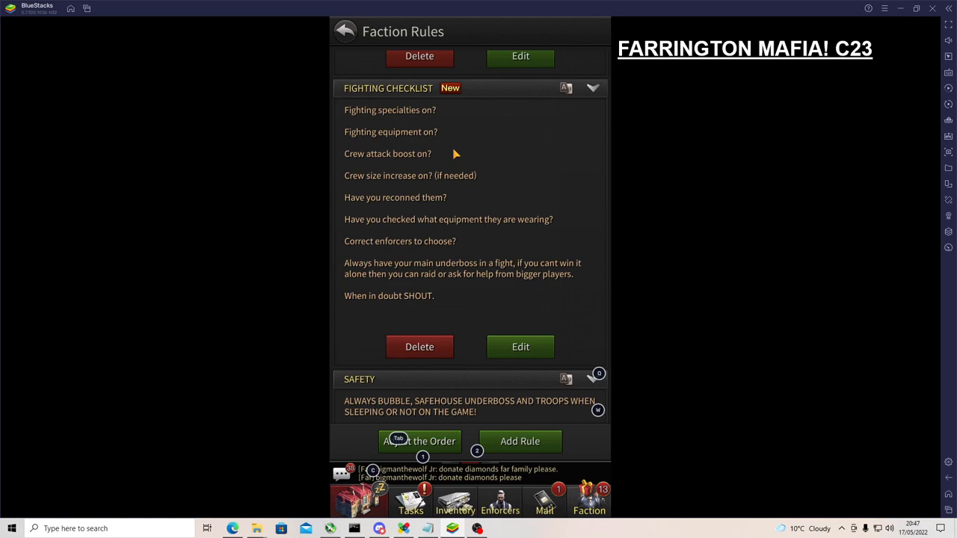
mouse_move(445, 193)
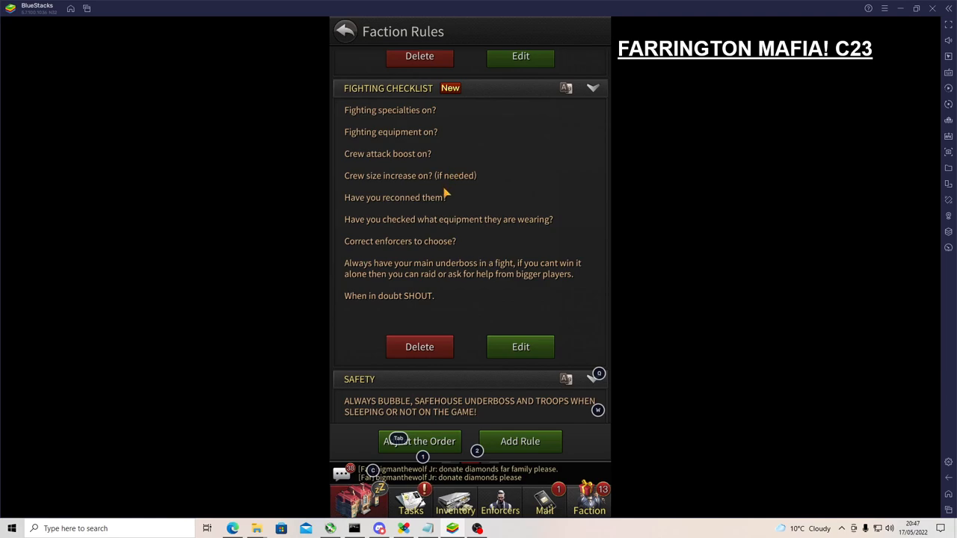
mouse_move(490, 287)
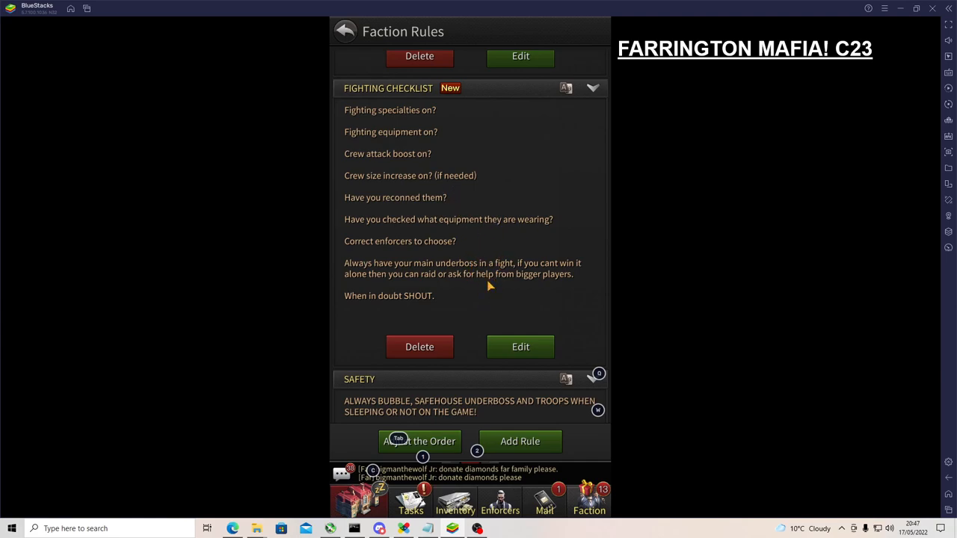
scroll(down, 3)
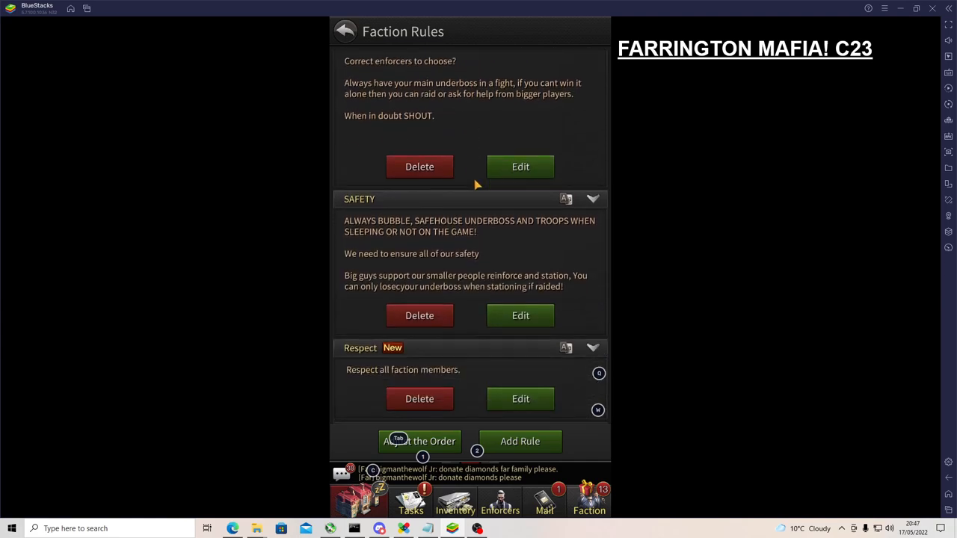
scroll(down, 3)
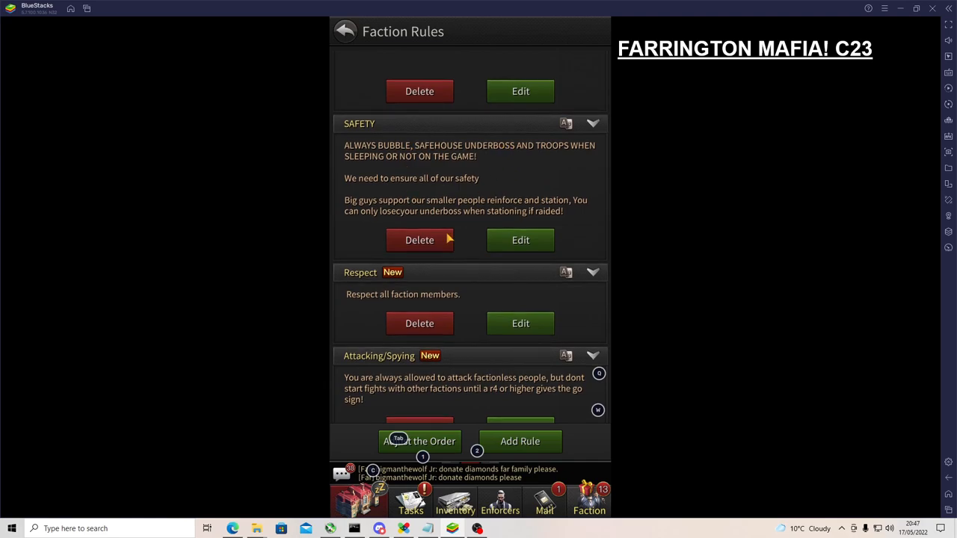
scroll(down, 3)
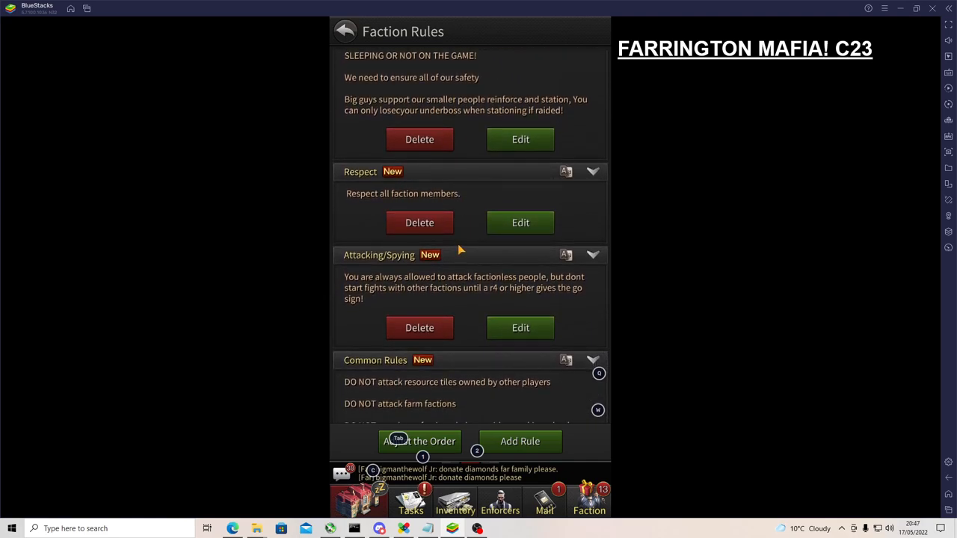
scroll(down, 3)
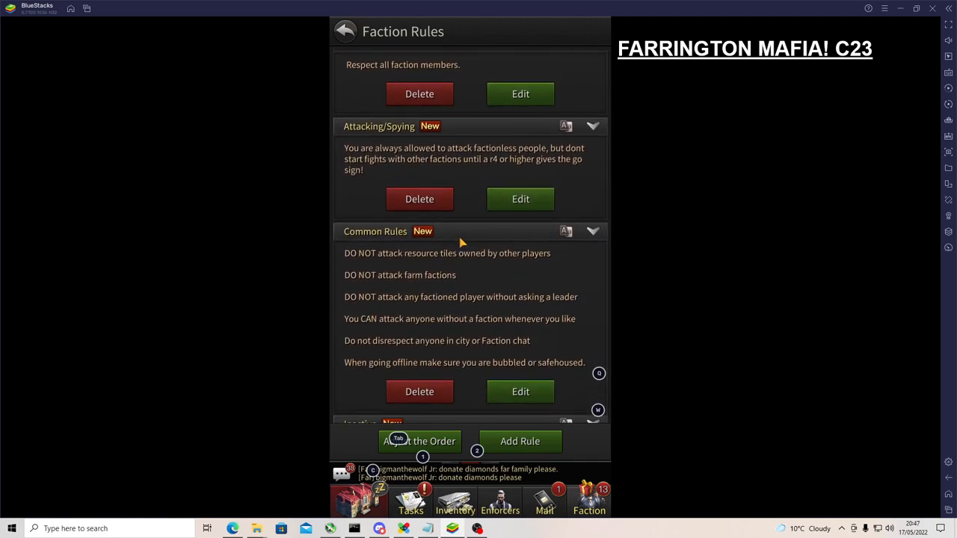
scroll(down, 3)
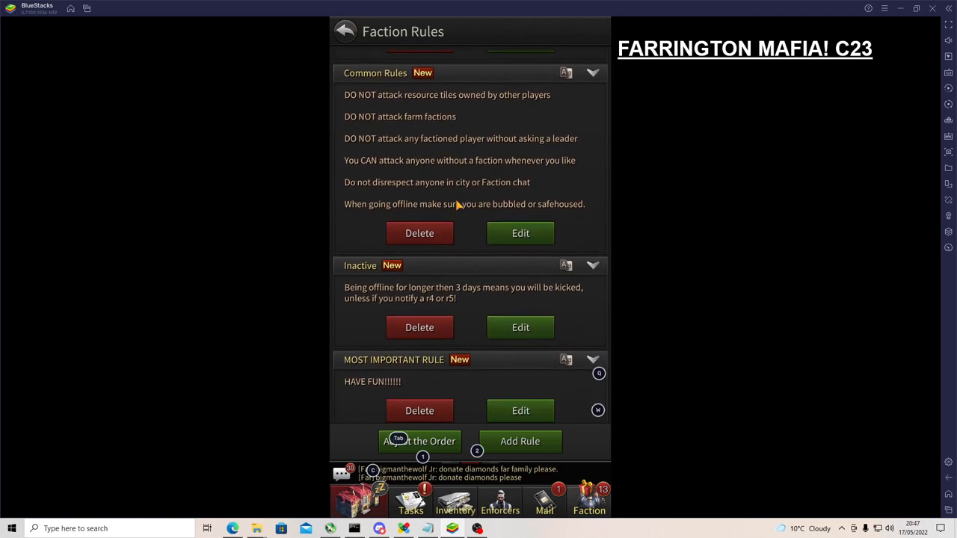
click(344, 30)
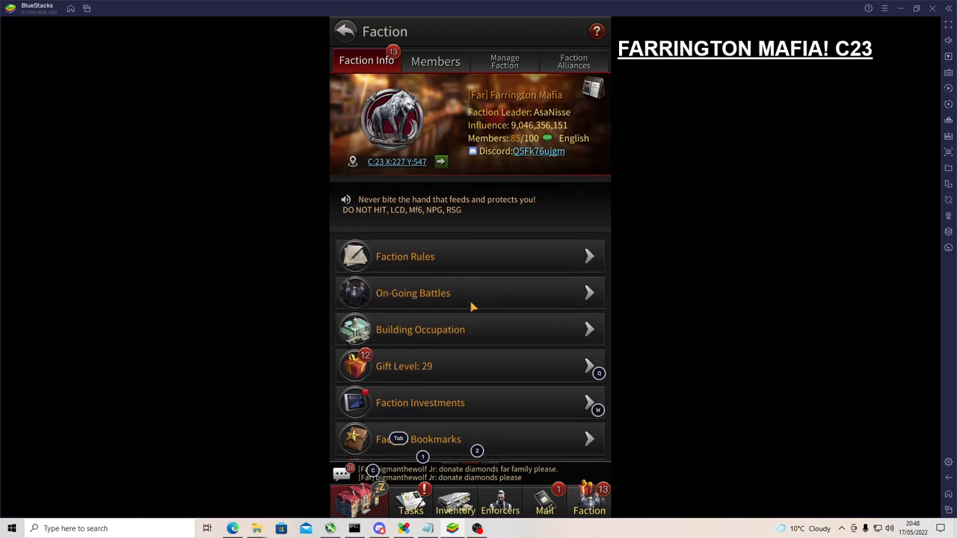
- Check the ongoing faction battles, then bring up Building Occupation on the Governor's War view
click(412, 292)
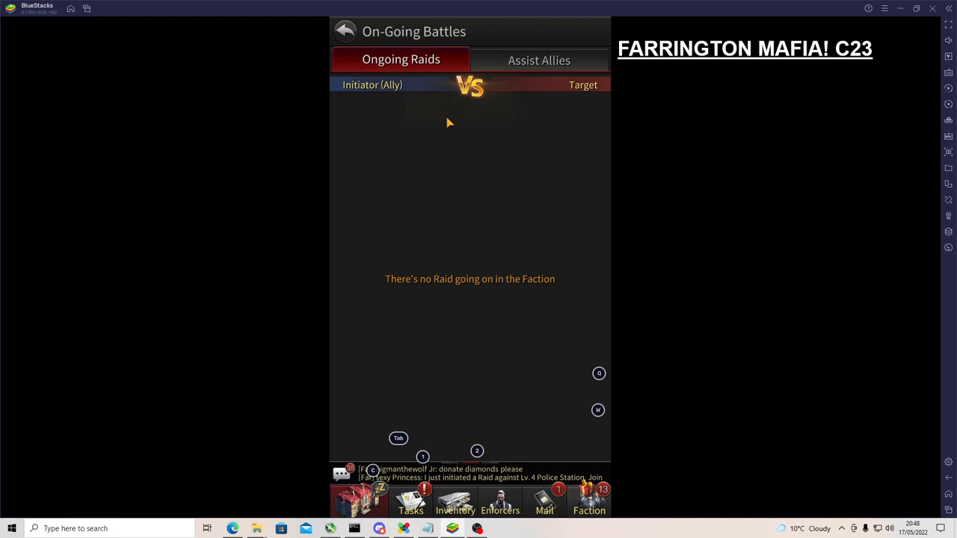
mouse_move(484, 486)
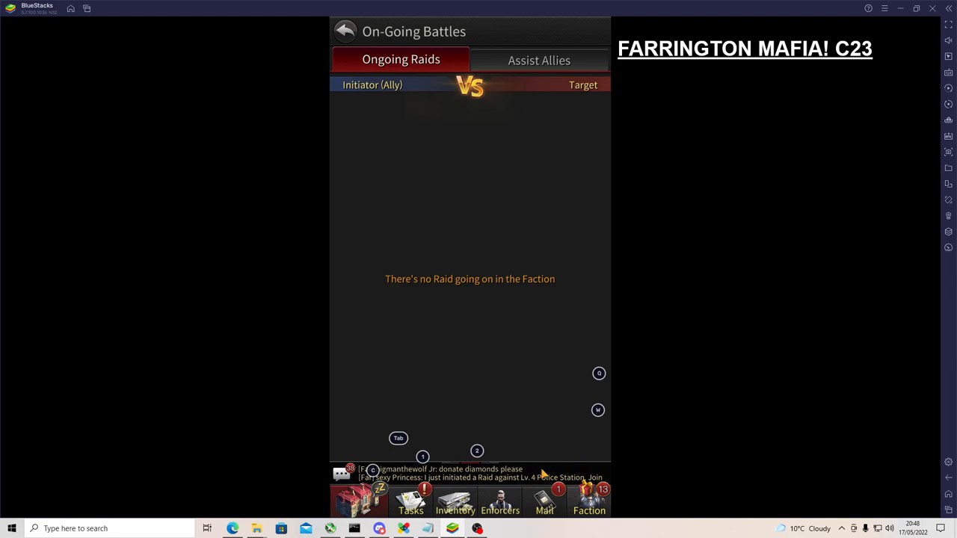
click(344, 30)
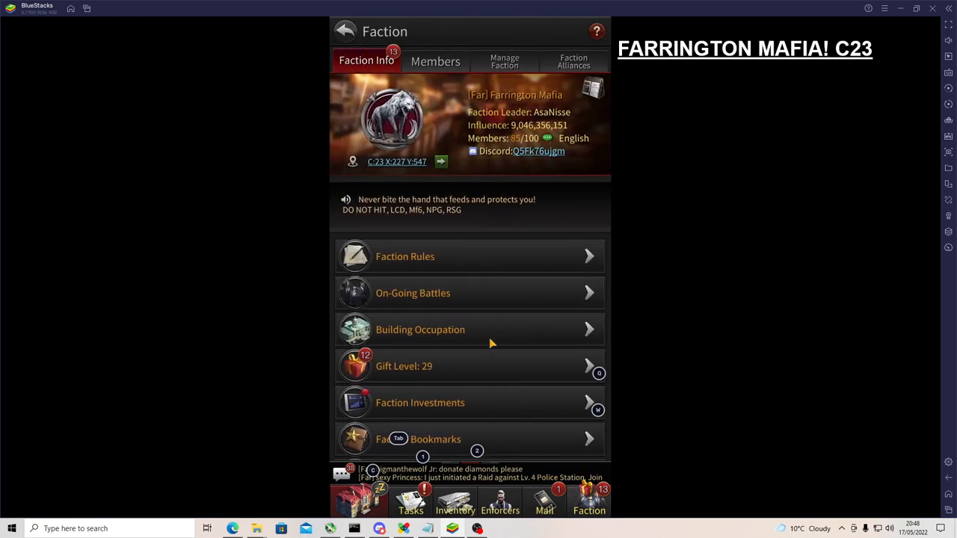
click(420, 330)
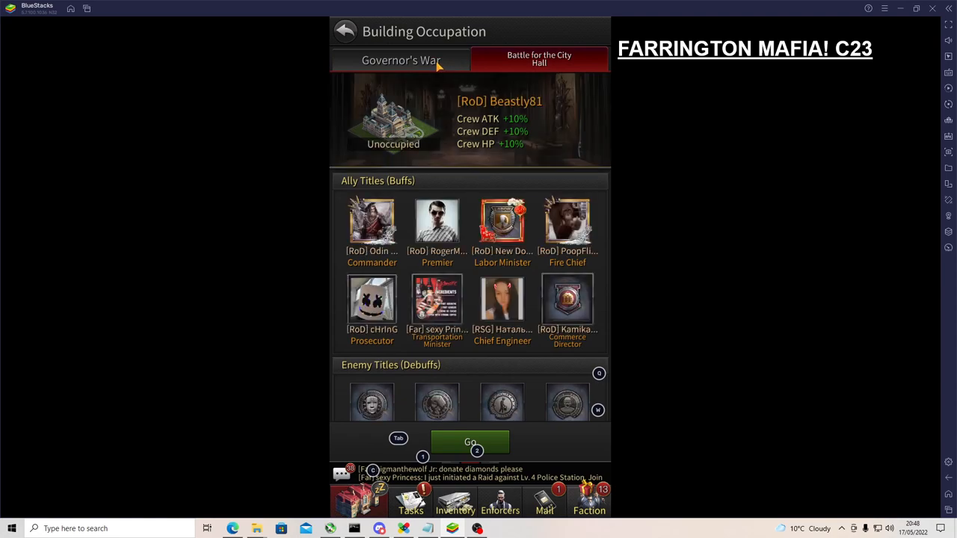
click(401, 59)
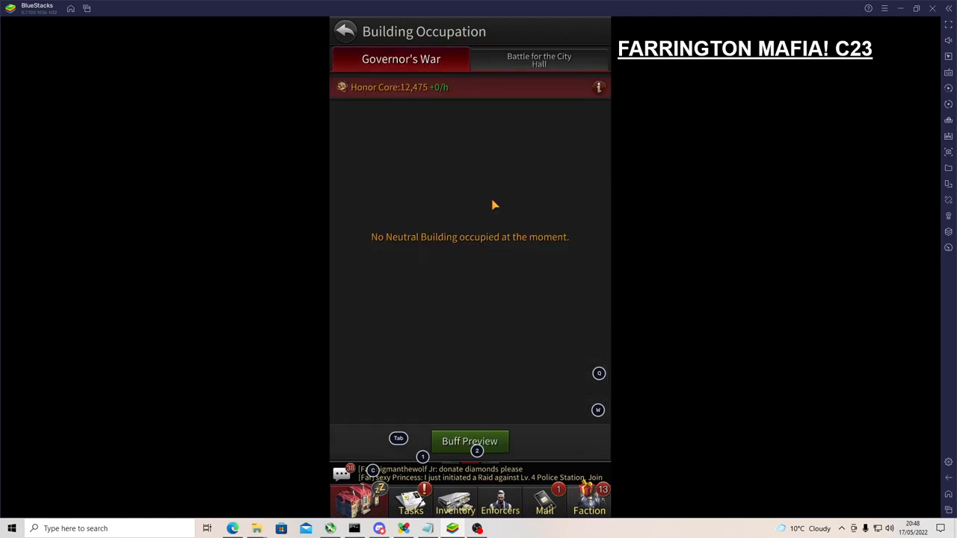
mouse_move(478, 427)
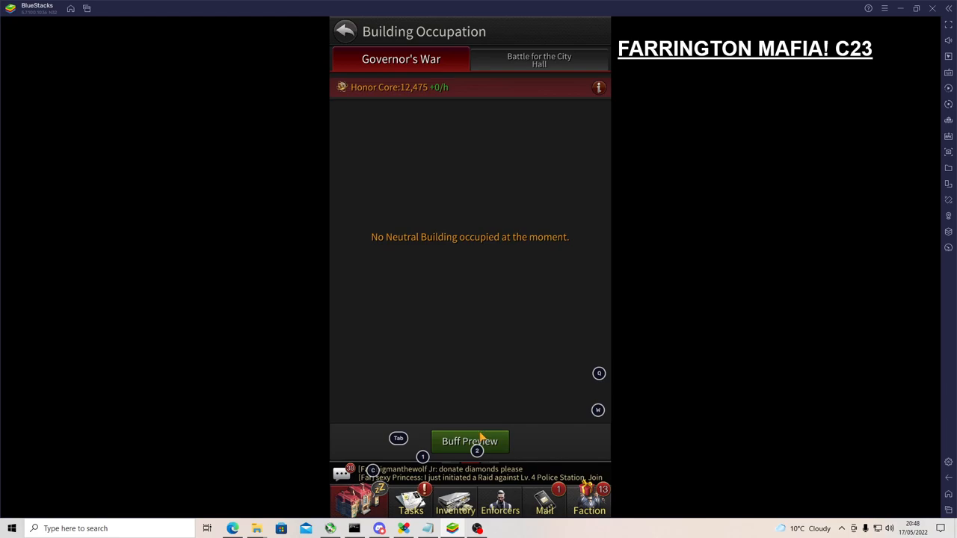
- Preview the construction buffs and switch back to the Battle for the City Hall view
click(470, 442)
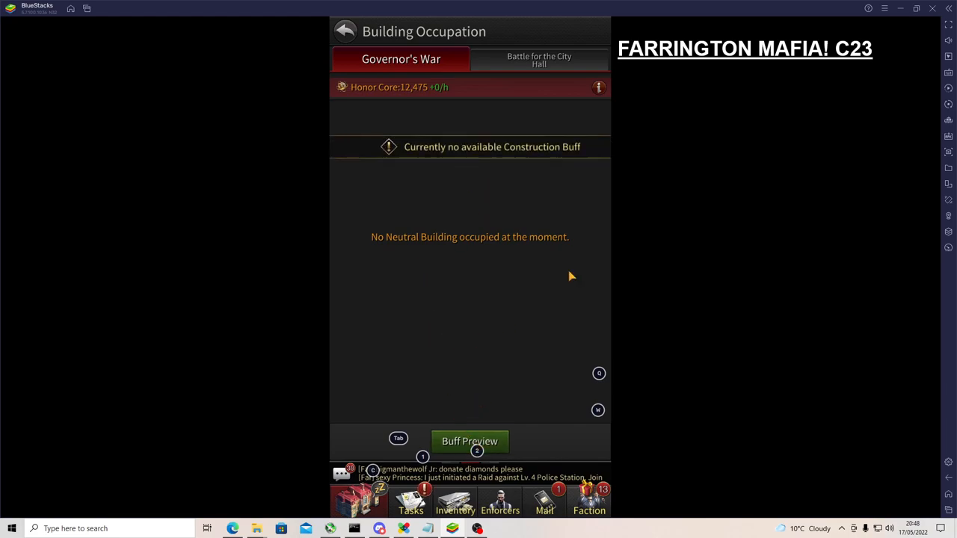
mouse_move(561, 182)
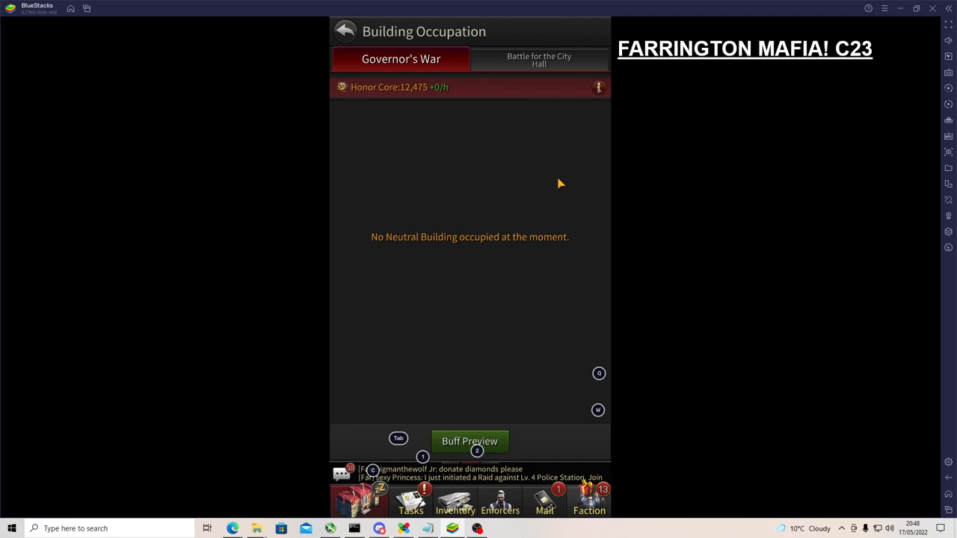
click(538, 60)
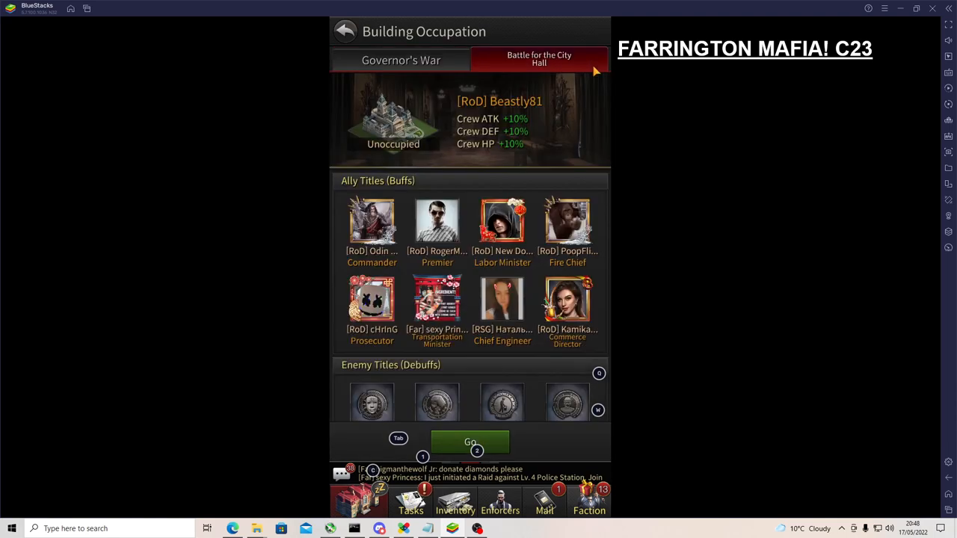
scroll(down, 3)
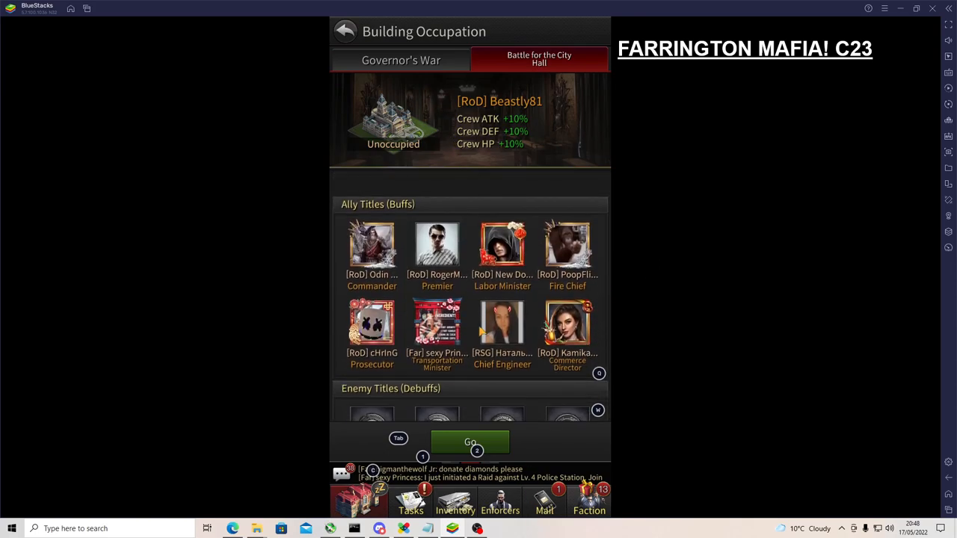
- View the City Hall information with its buffs and ally titles, then close it
click(344, 30)
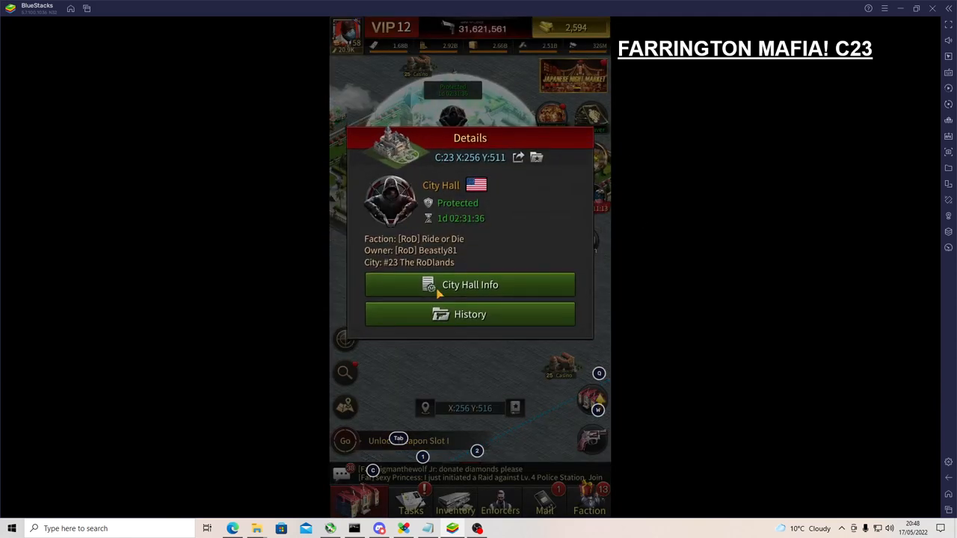
click(469, 284)
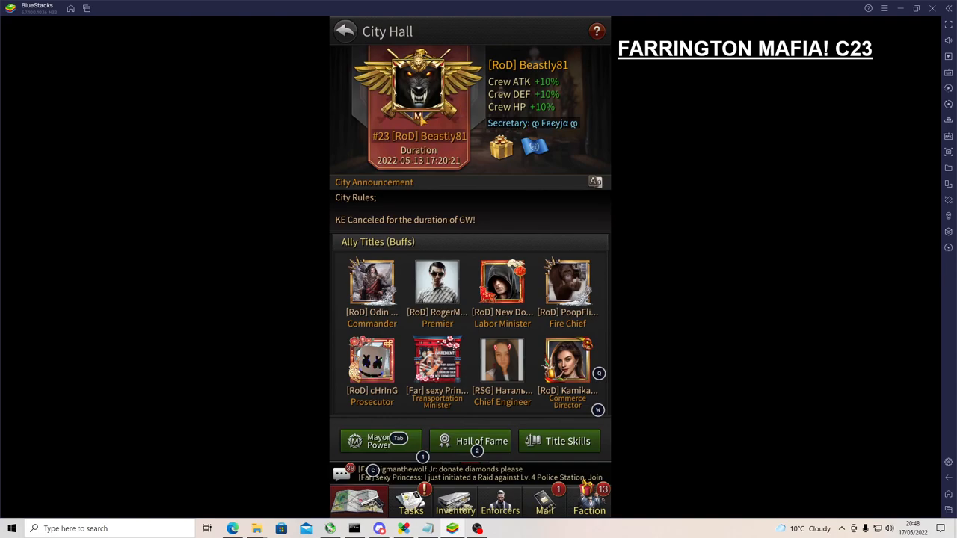
click(589, 501)
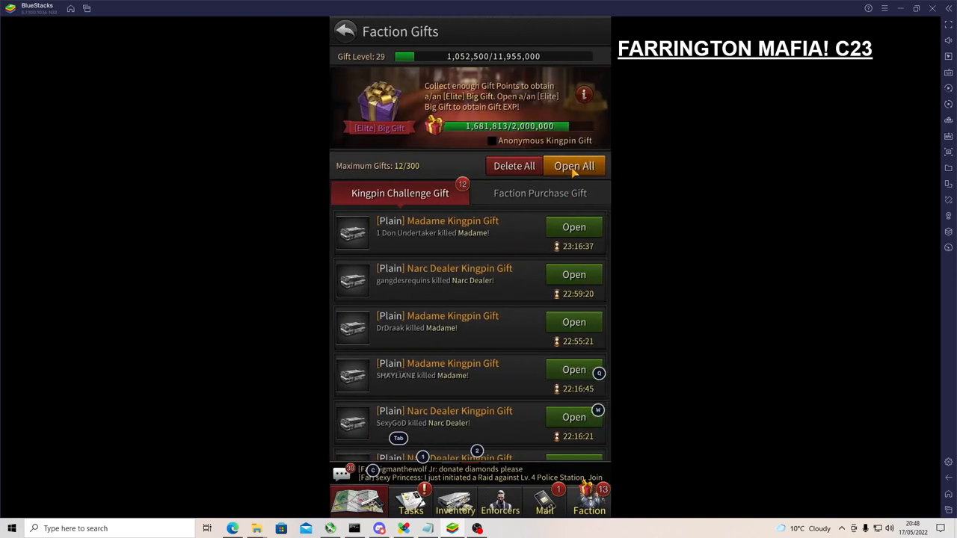
- Open all waiting Kingpin Challenge gifts, check the empty Faction Purchase Gift list, and go back
click(574, 164)
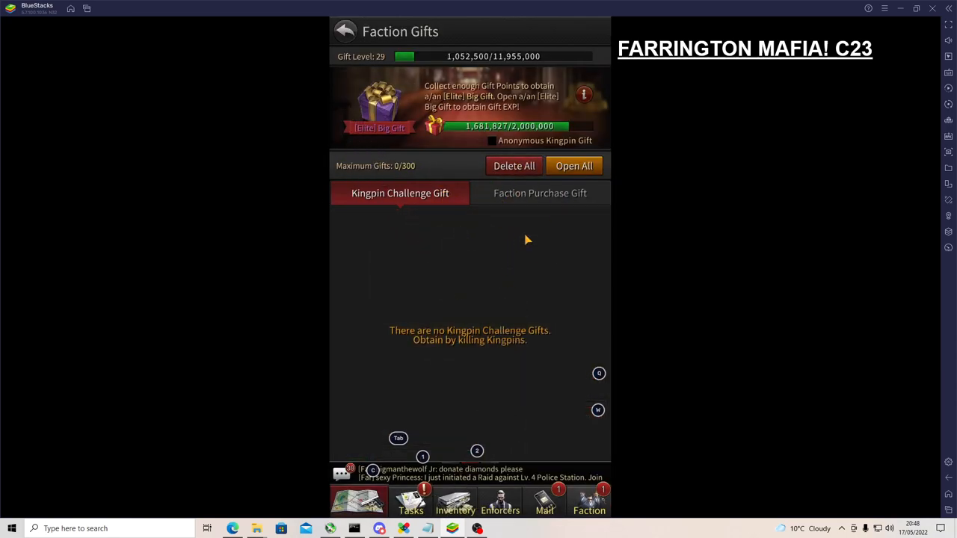
click(344, 30)
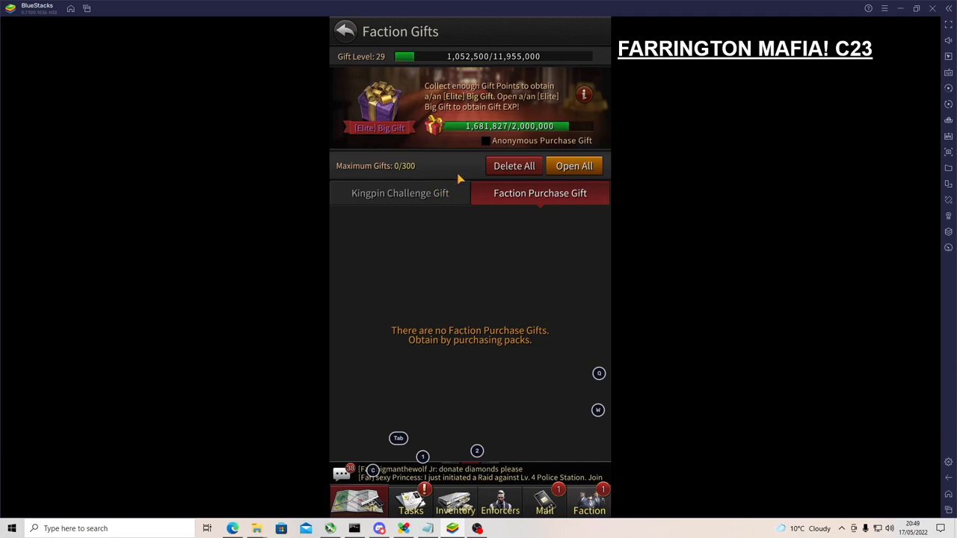
click(344, 30)
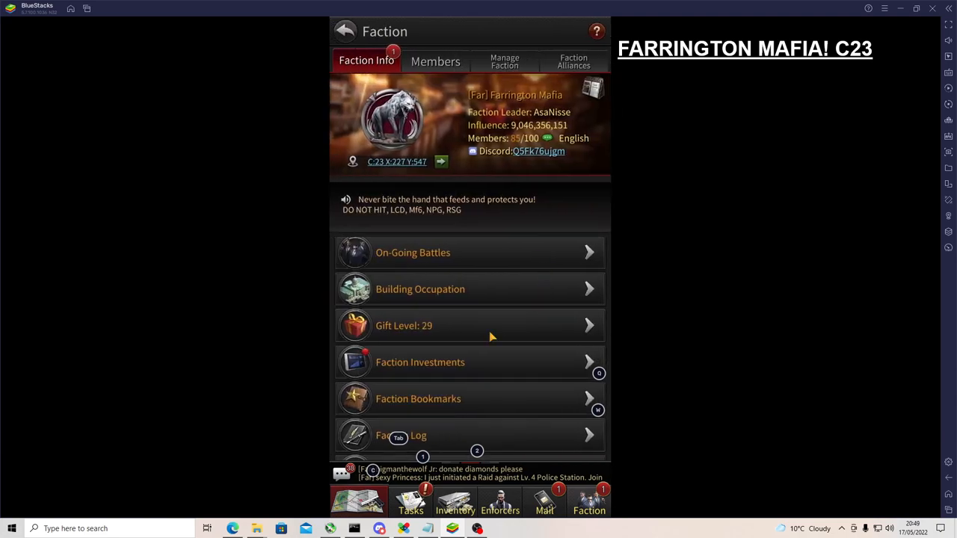
- Bring up Faction Investments and the Metal Wall donation details
scroll(down, 3)
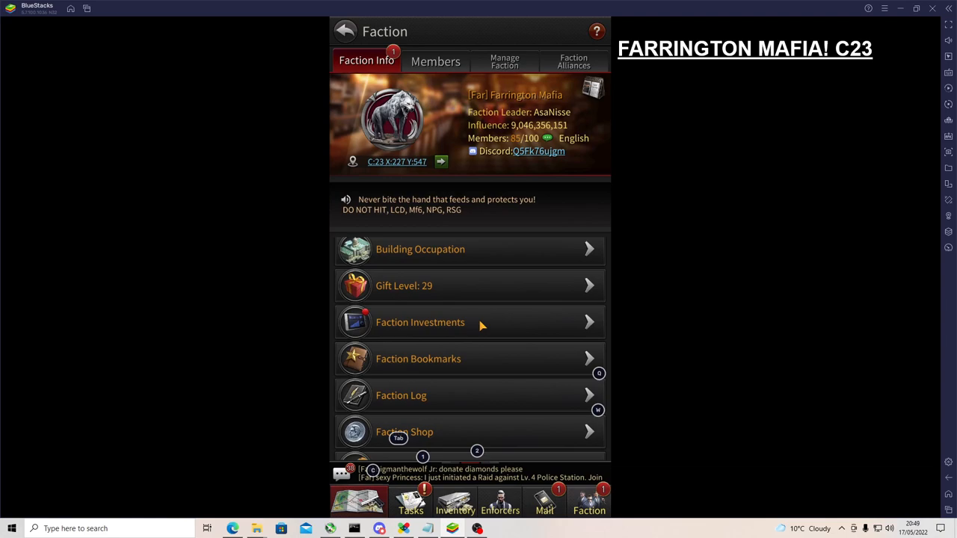
click(420, 323)
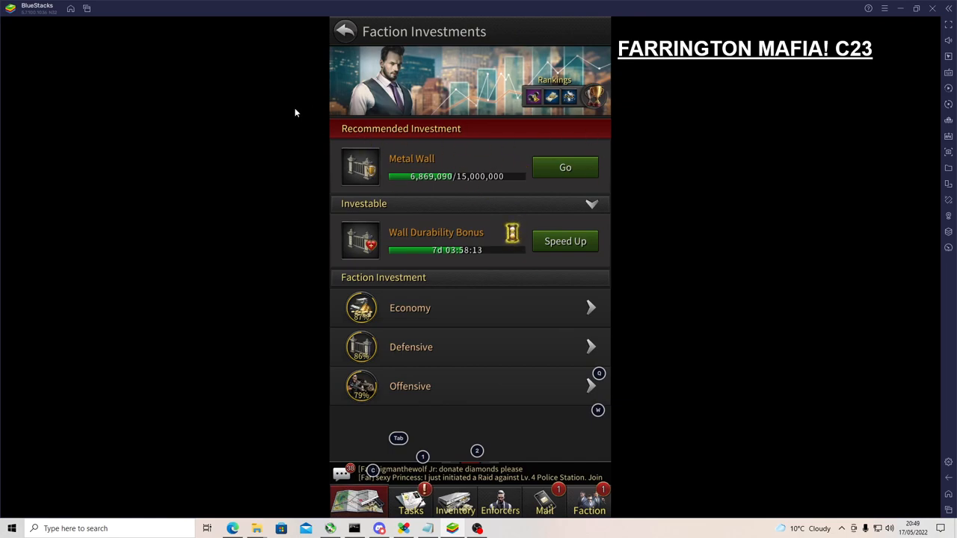
mouse_move(538, 181)
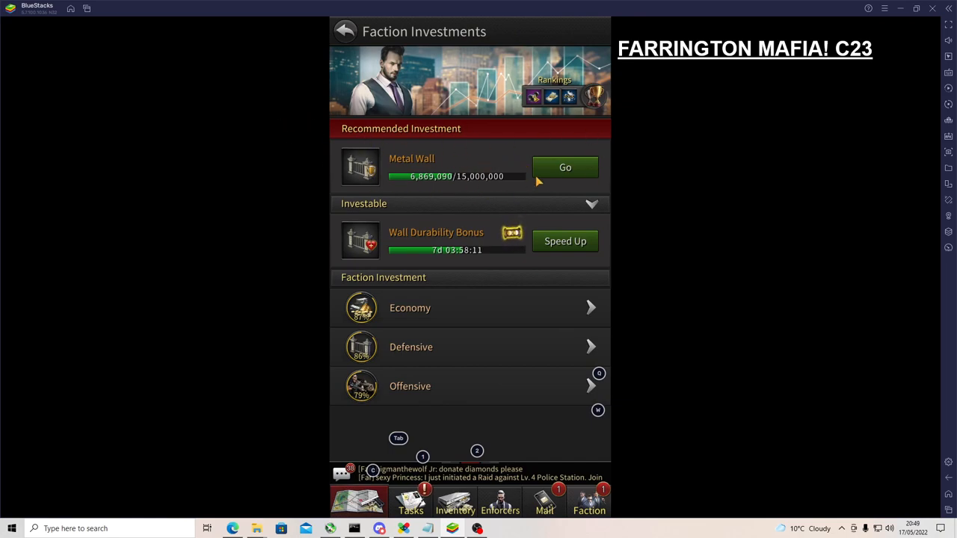
click(565, 168)
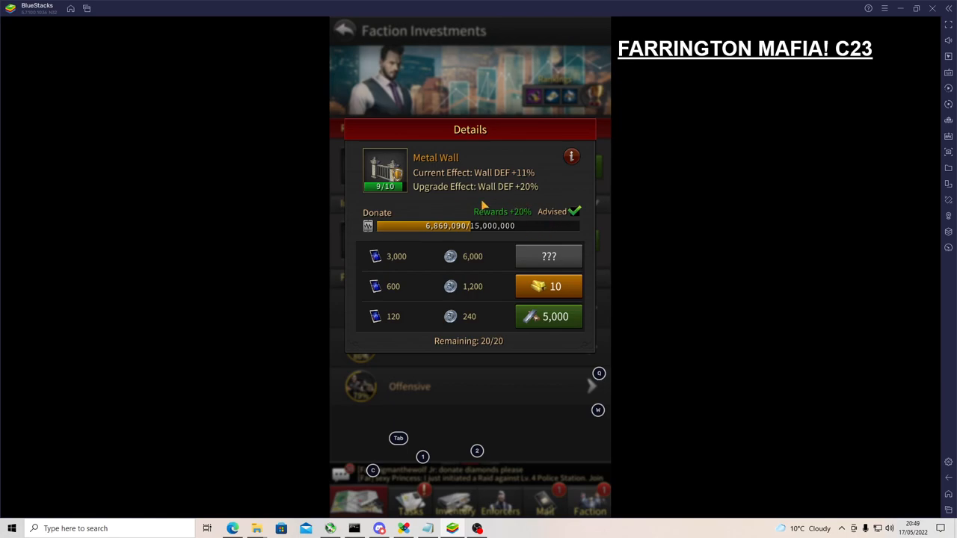
mouse_move(545, 314)
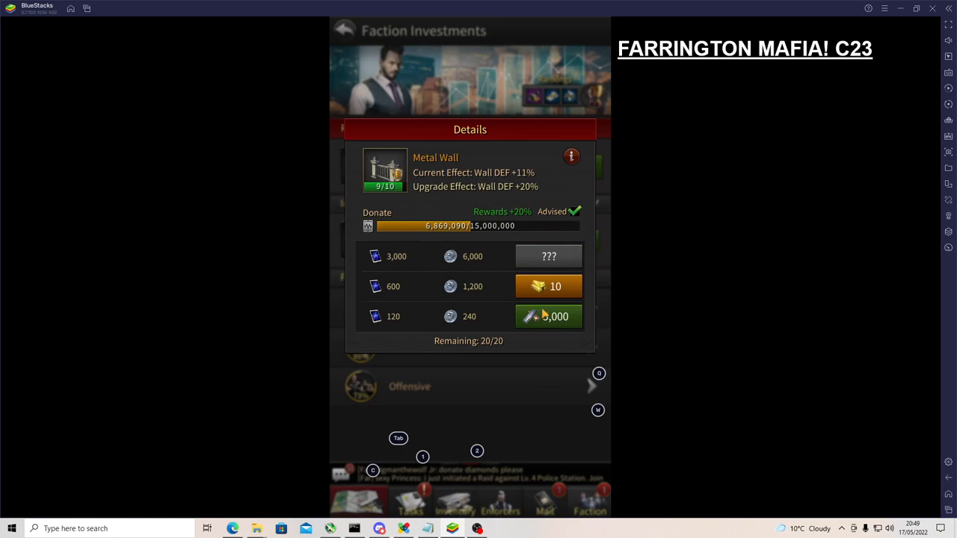
mouse_move(546, 302)
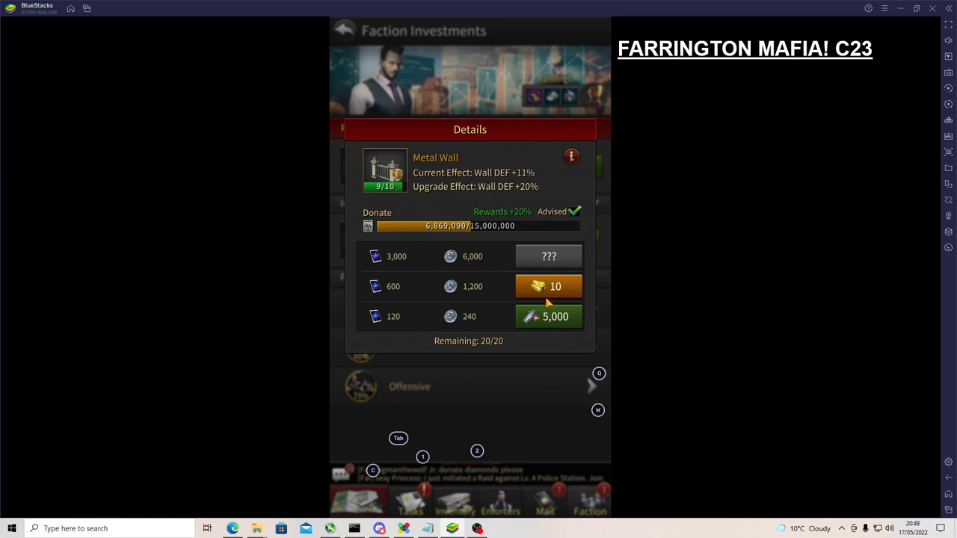
mouse_move(466, 352)
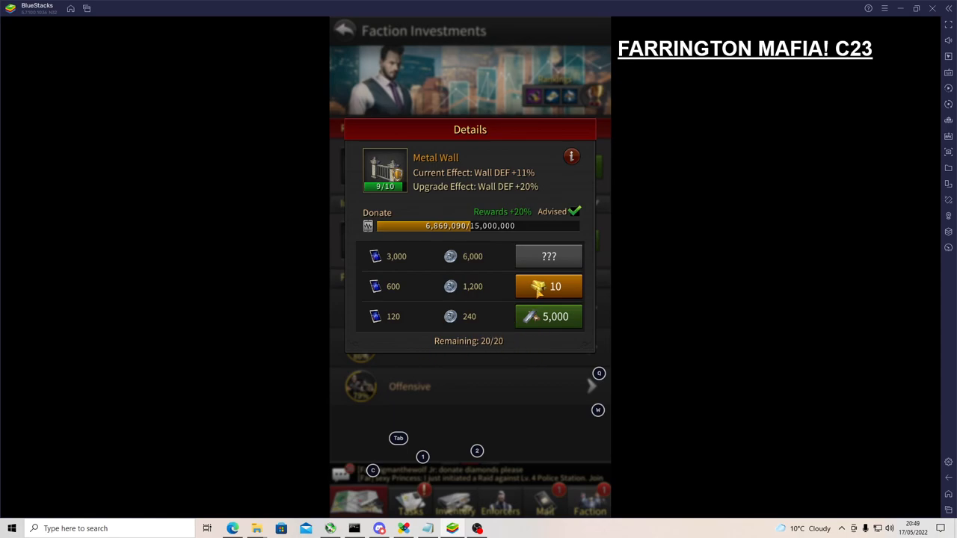
mouse_move(567, 287)
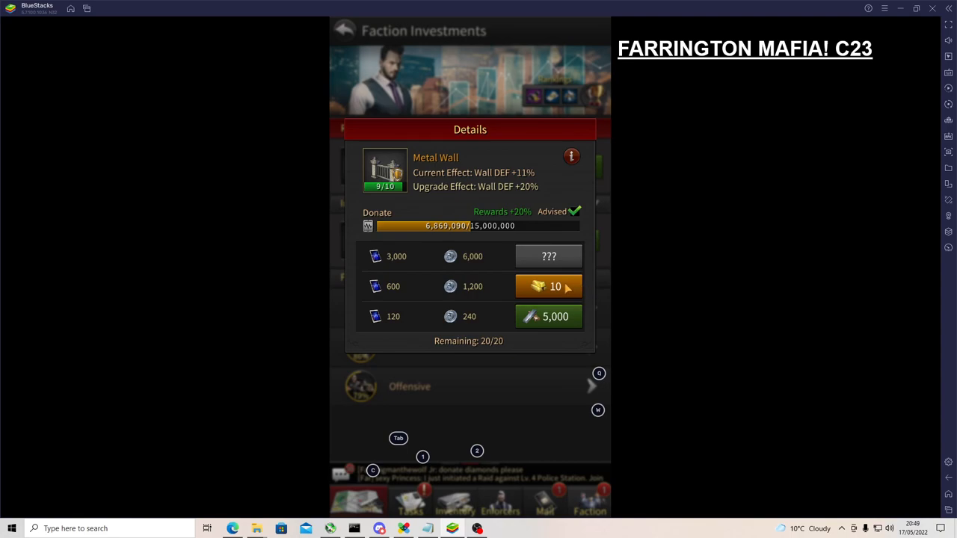
- Donate repeatedly to Metal Wall, completing Faction Donation Stages 3 and 4, then return to Faction Info
click(548, 287)
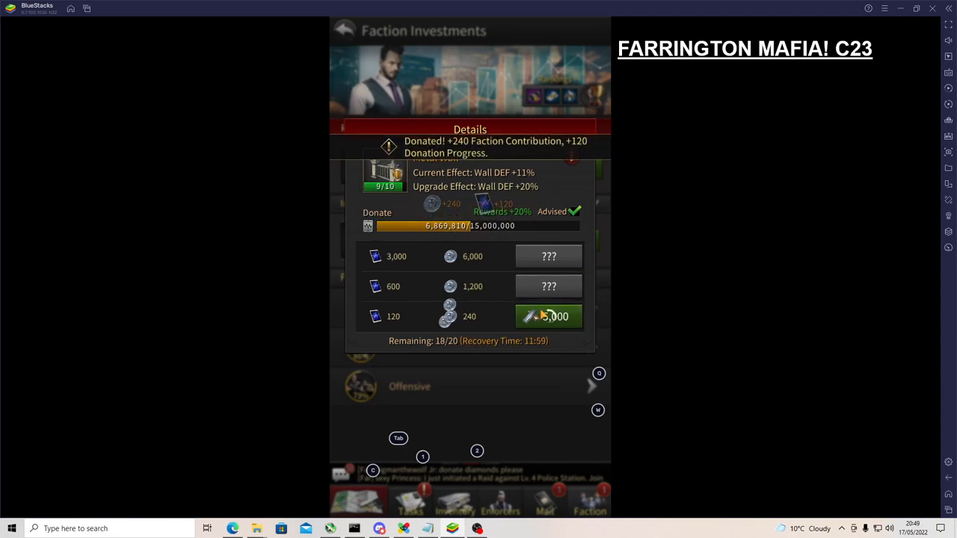
click(549, 317)
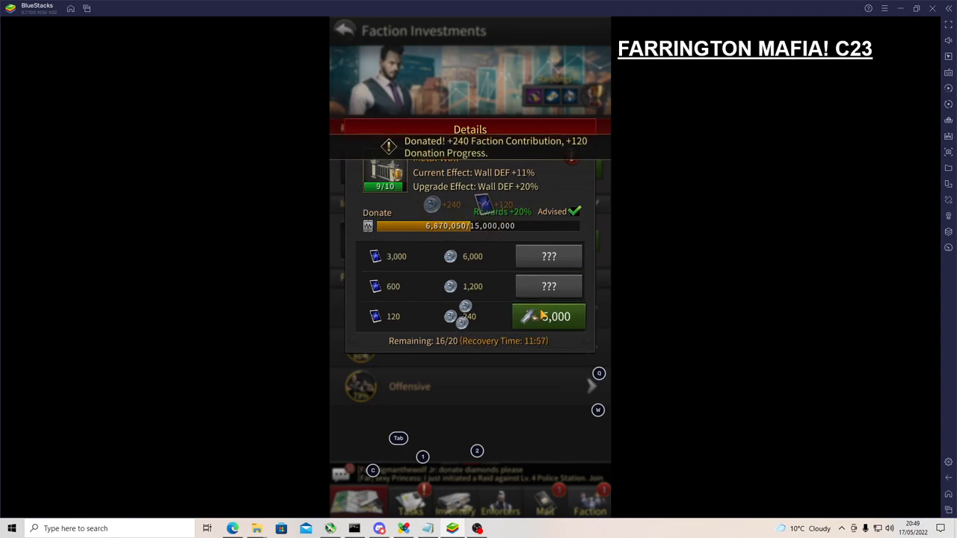
click(549, 317)
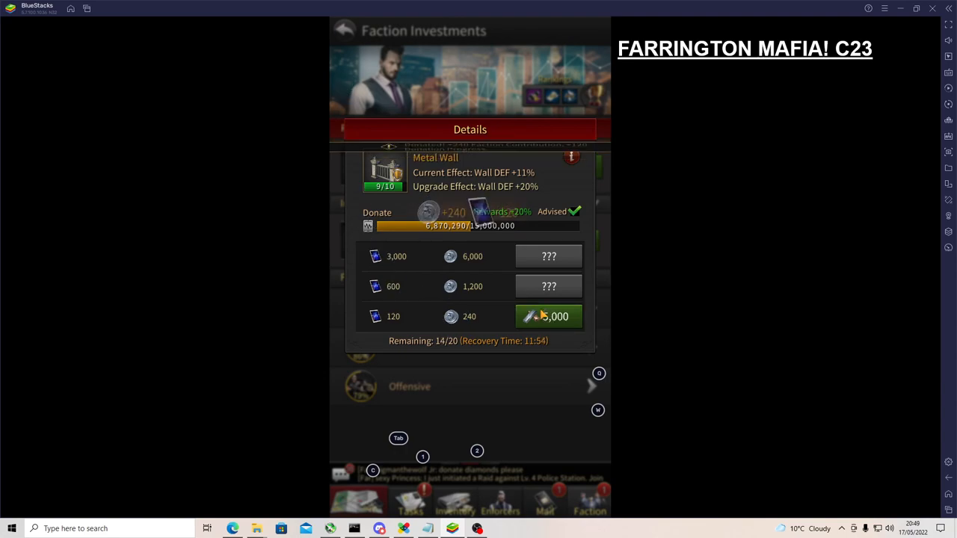
click(549, 317)
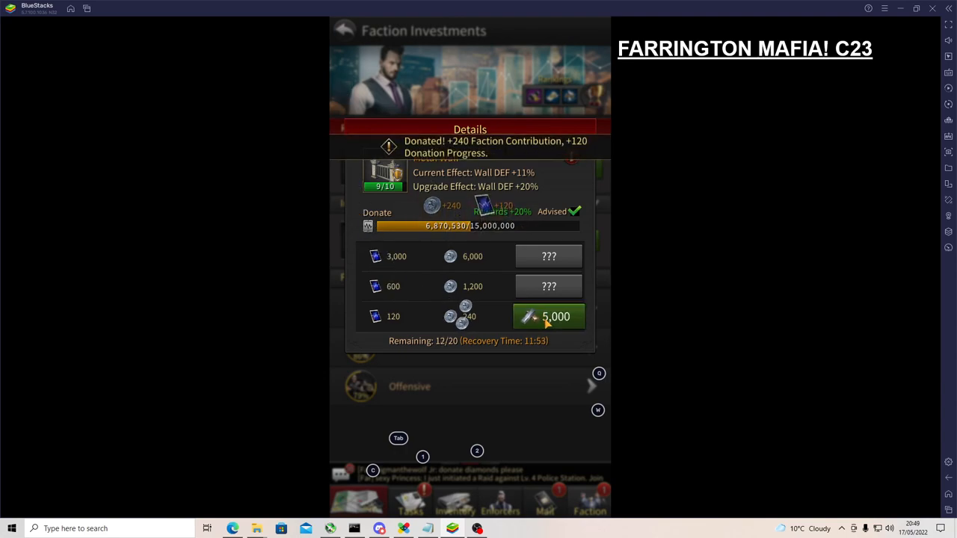
click(547, 317)
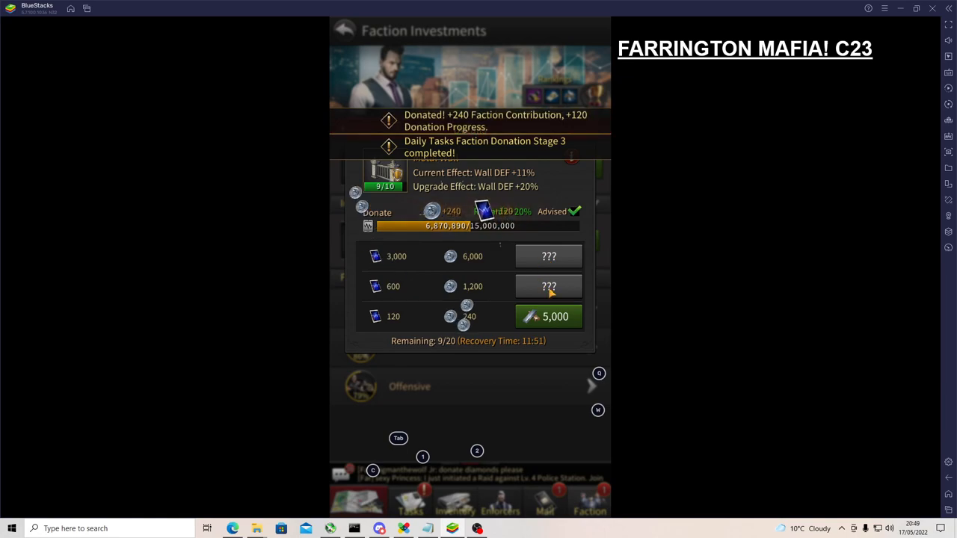
click(549, 287)
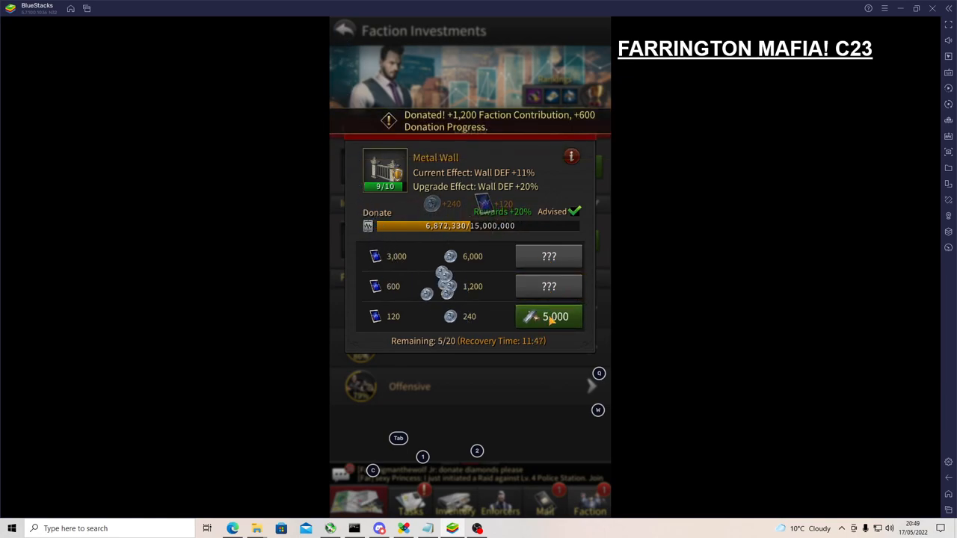
click(549, 317)
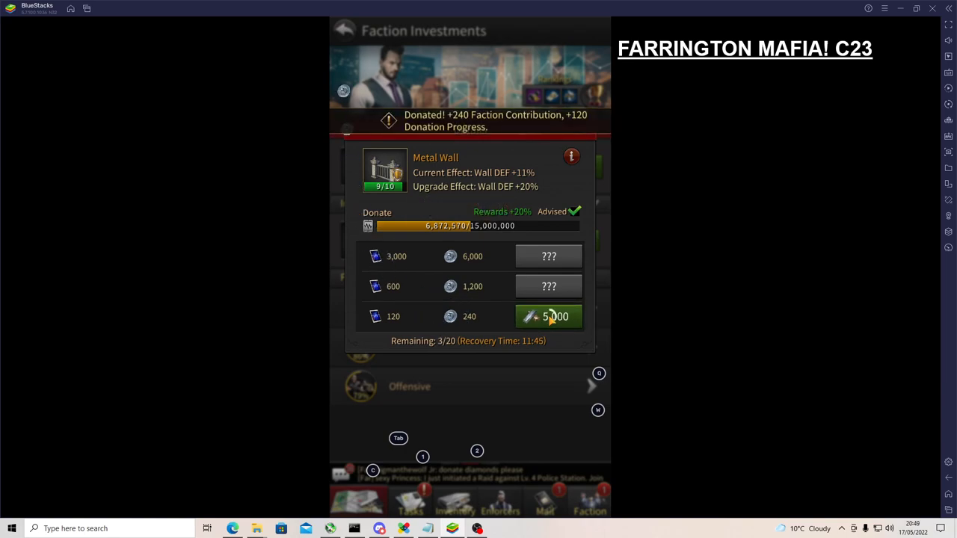
click(549, 317)
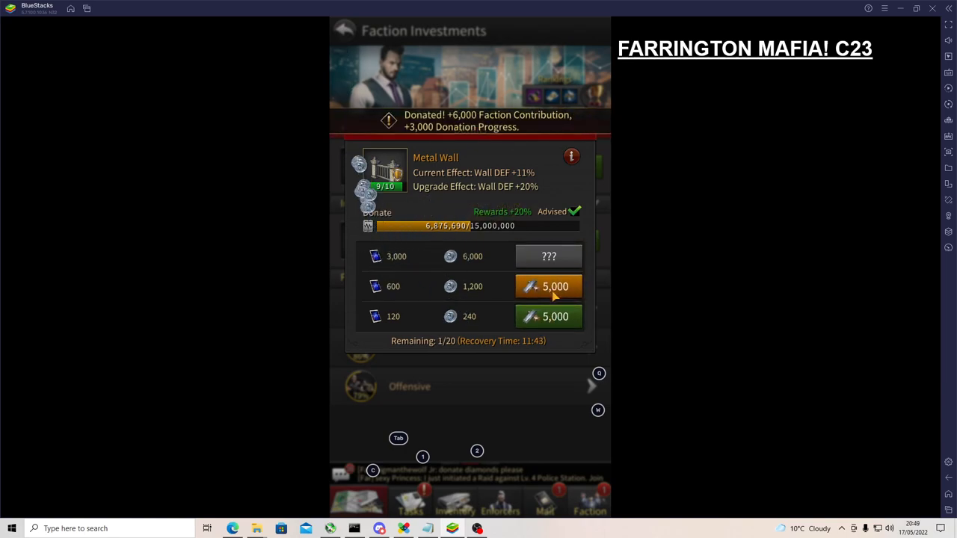
click(548, 287)
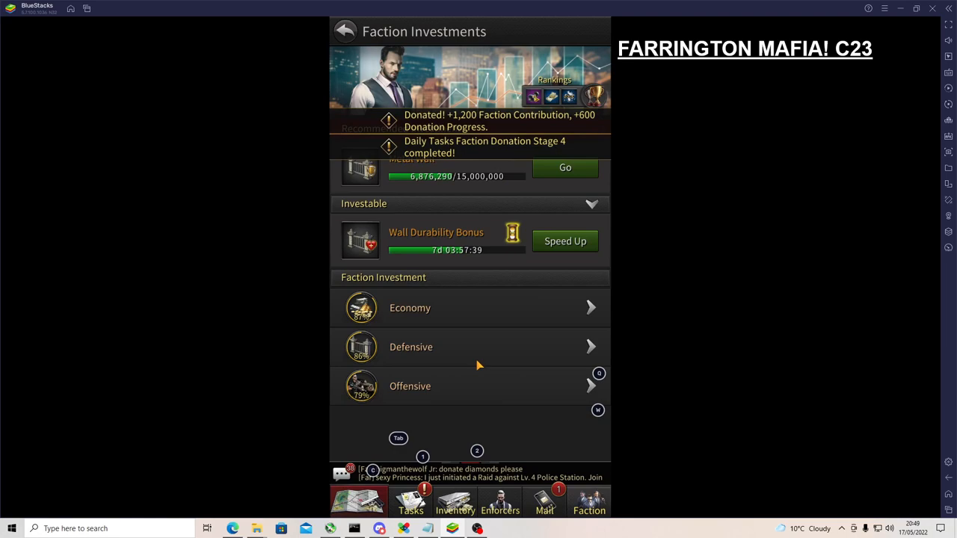
click(344, 30)
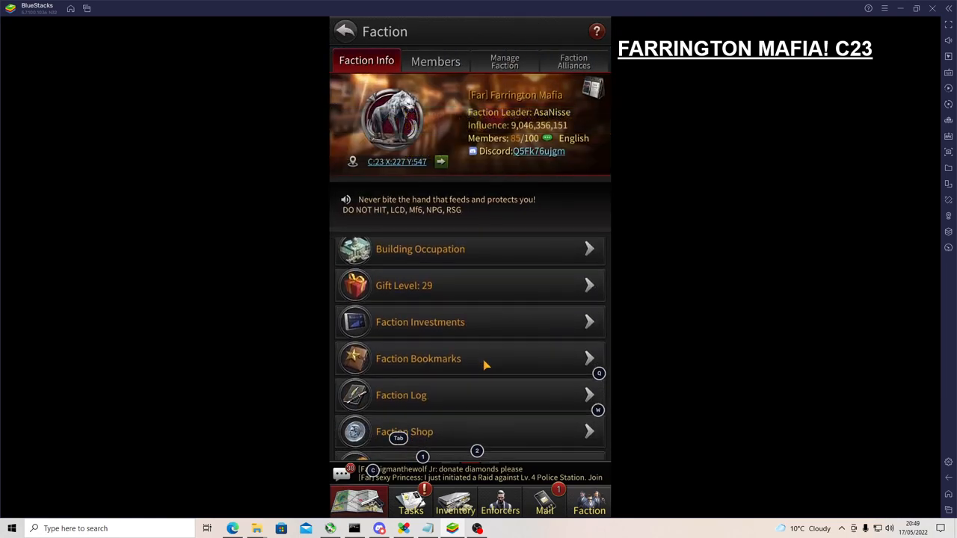
- Check the empty Faction Bookmarks tab and switch to Personal Bookmarks
click(419, 359)
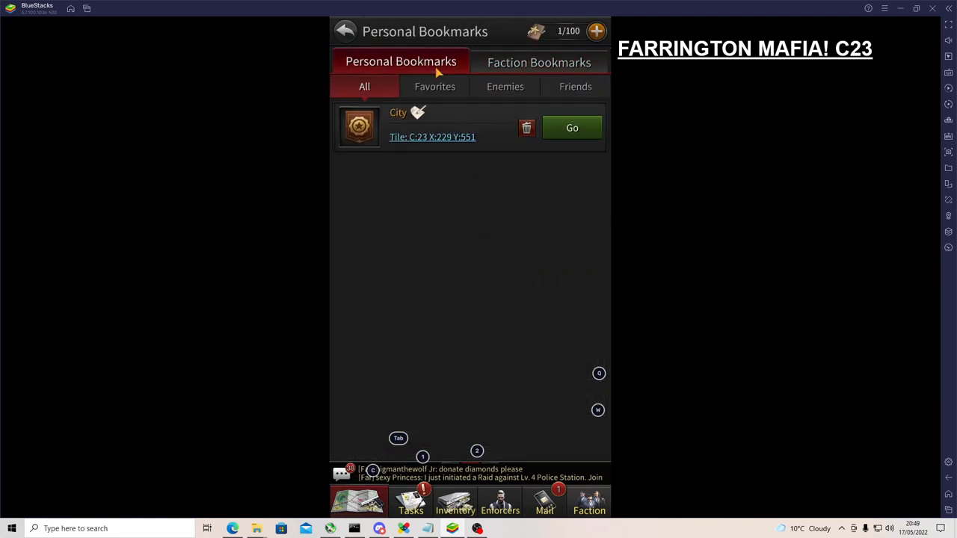
click(538, 62)
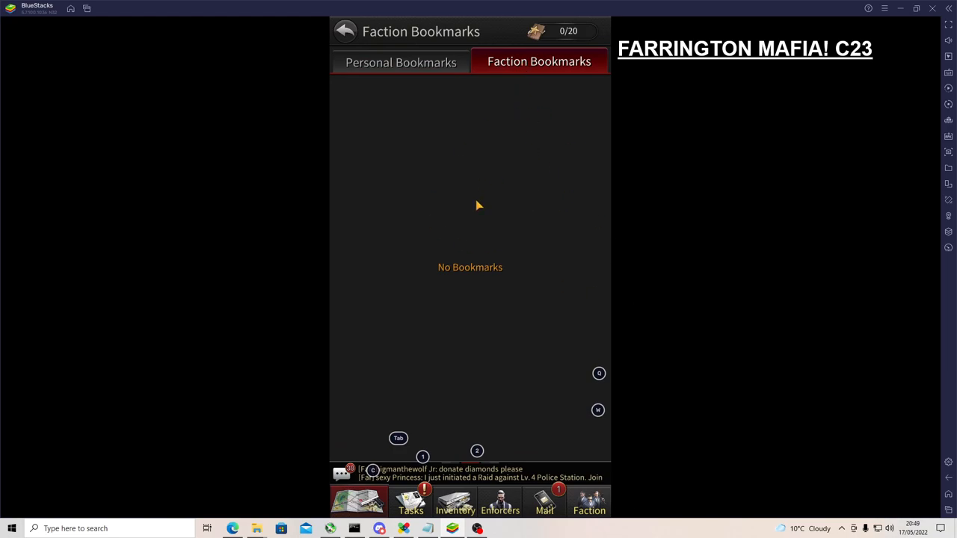
mouse_move(424, 77)
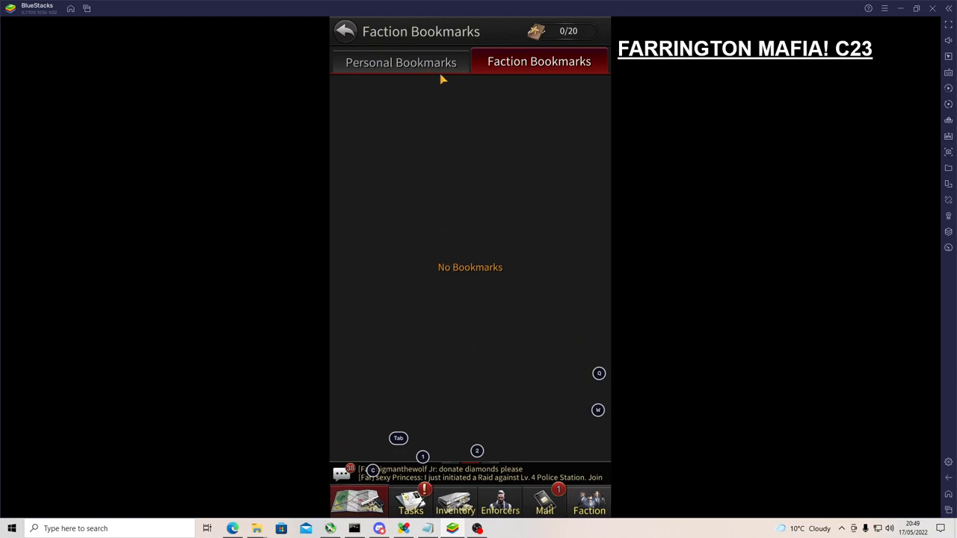
click(401, 63)
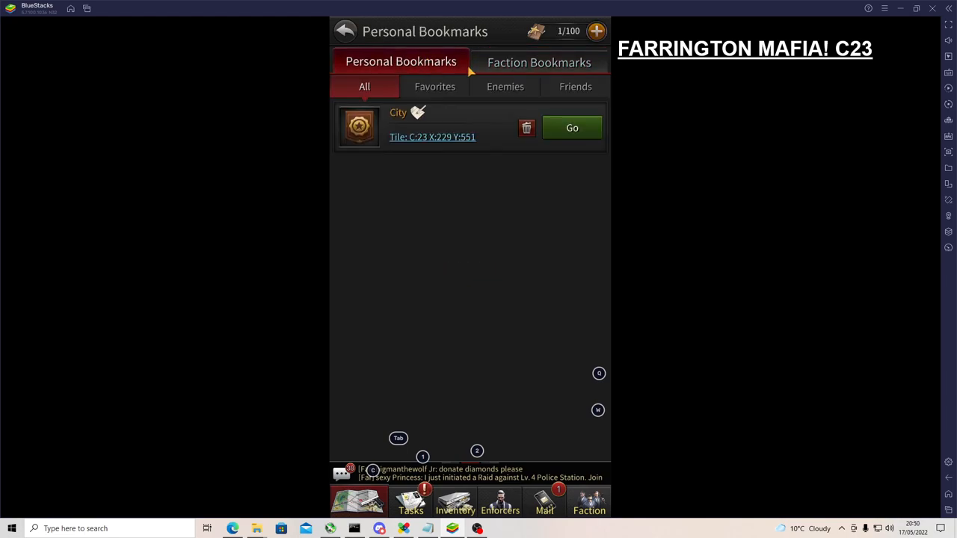
mouse_move(462, 451)
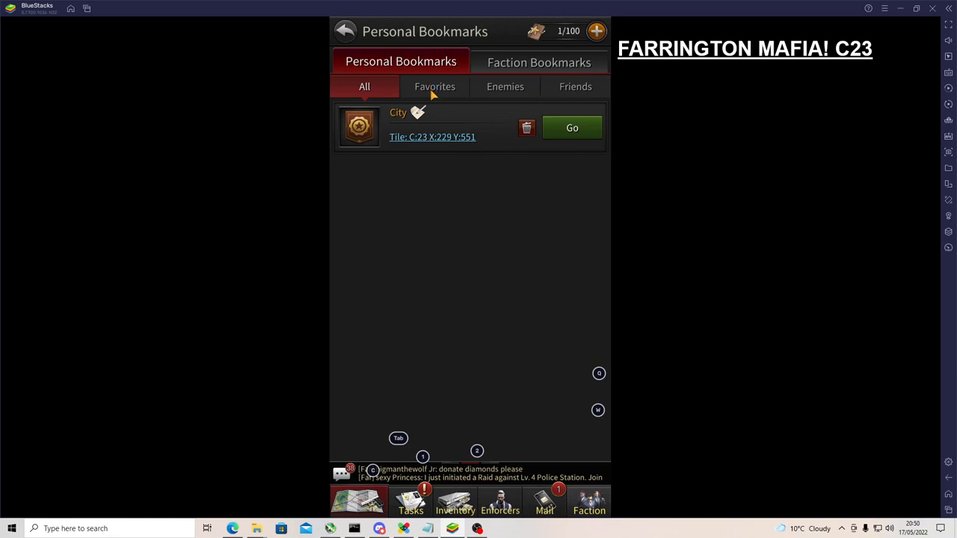
- Filter personal bookmarks to Favorites and back to All with its one city tile, then return to Faction Info
click(434, 85)
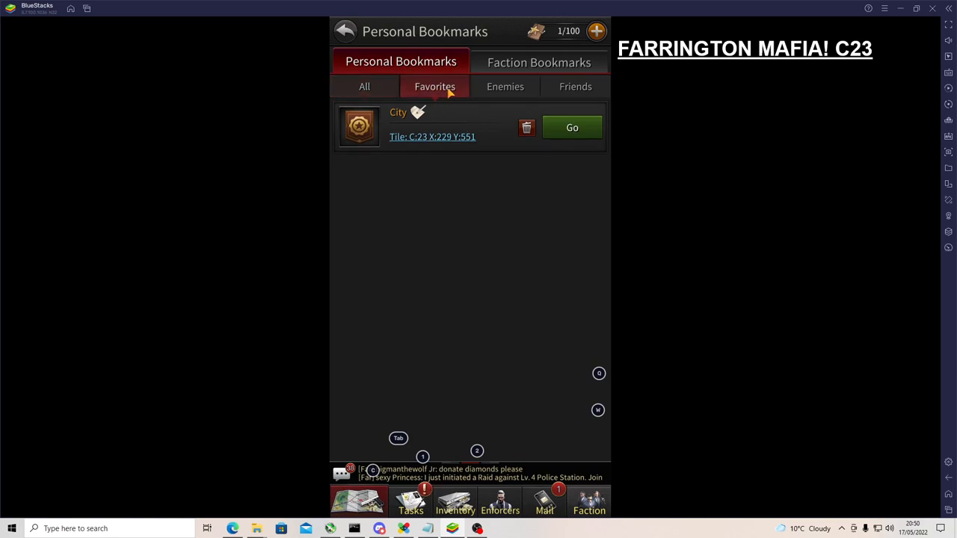
click(365, 85)
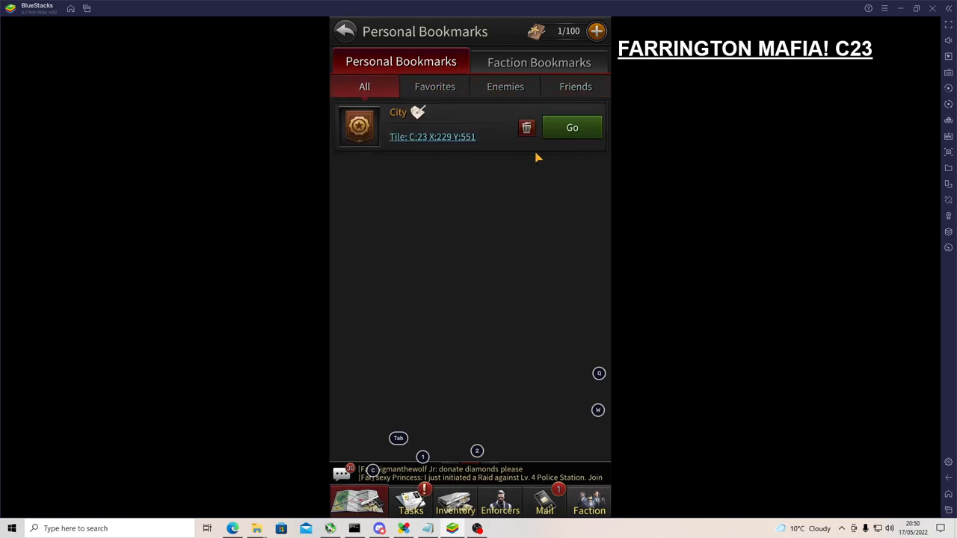
click(572, 128)
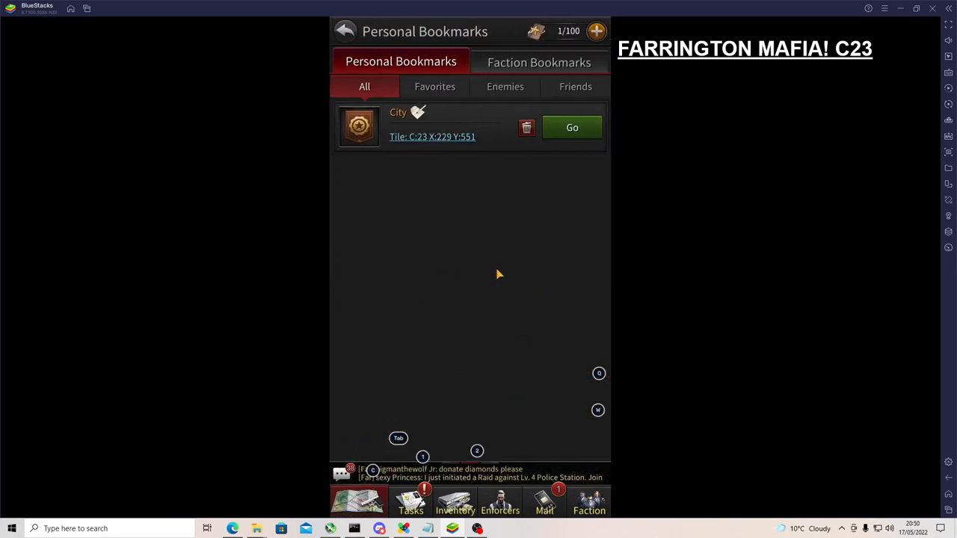
click(344, 30)
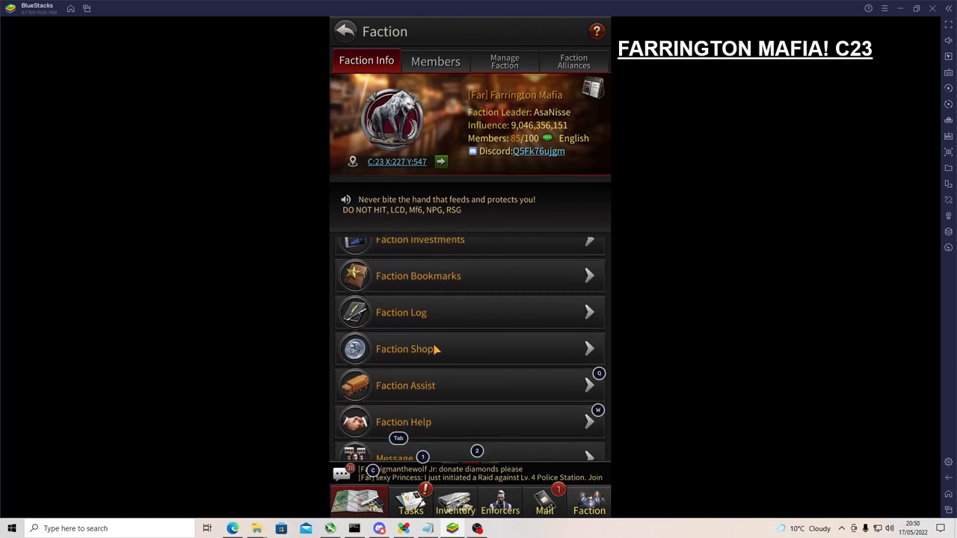
- Browse the Faction Shop's Speed-Ups, Combat and Premium items, then return to Faction Info
click(405, 349)
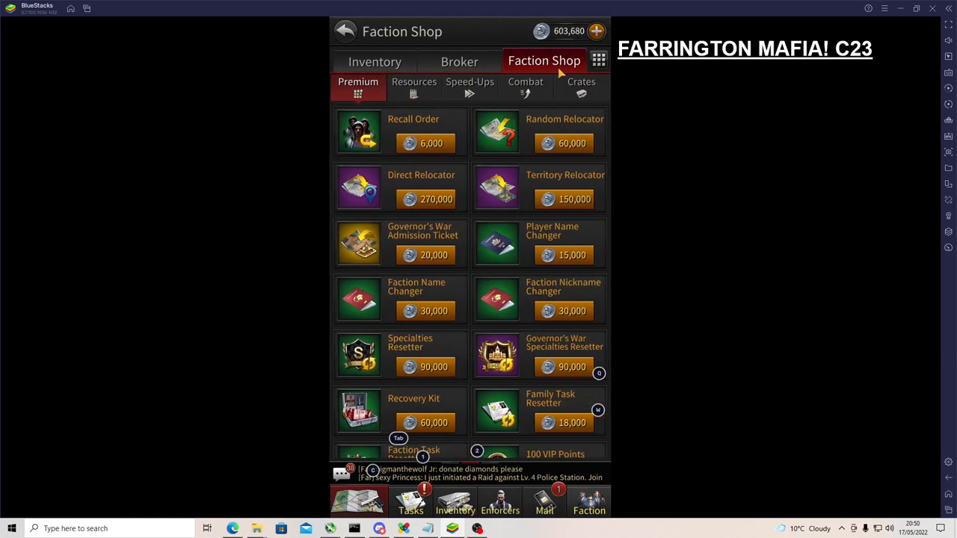
mouse_move(583, 24)
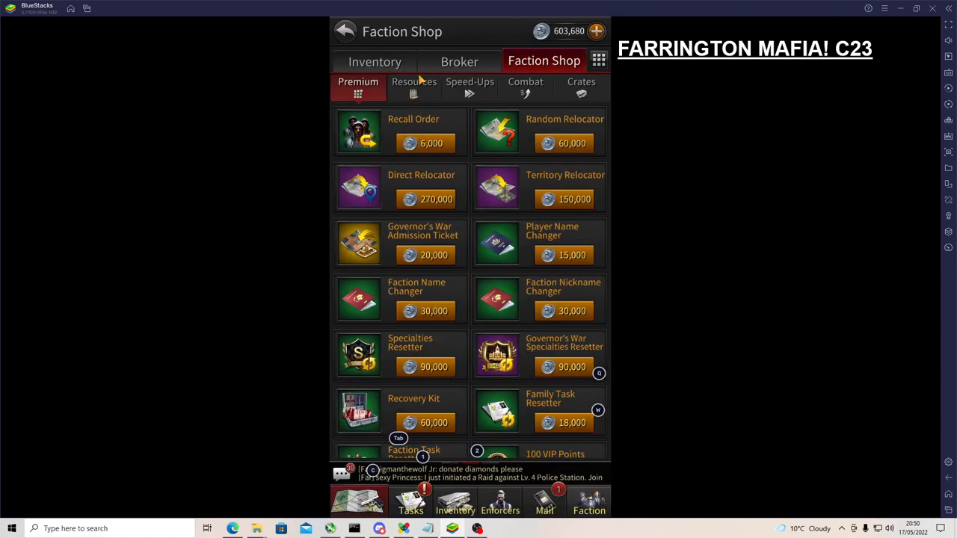
click(469, 85)
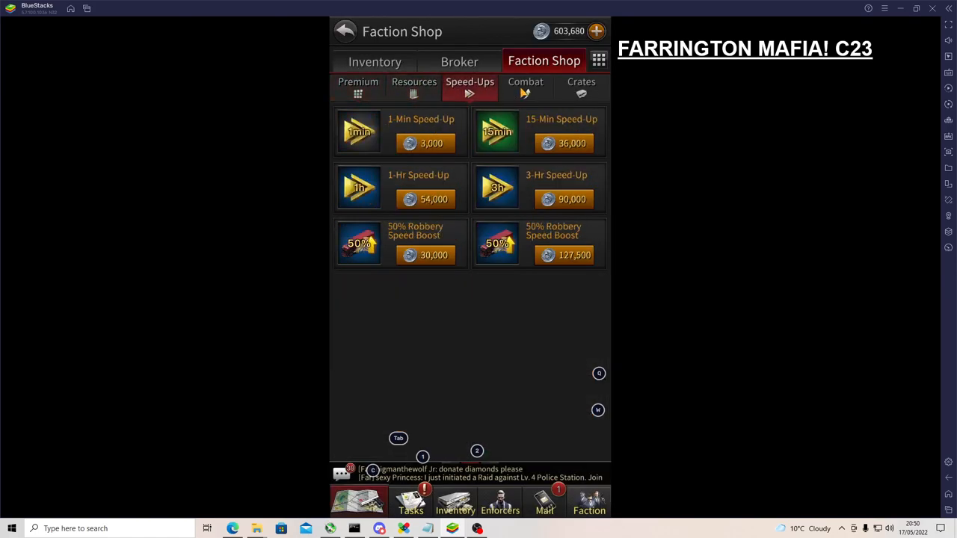
click(527, 85)
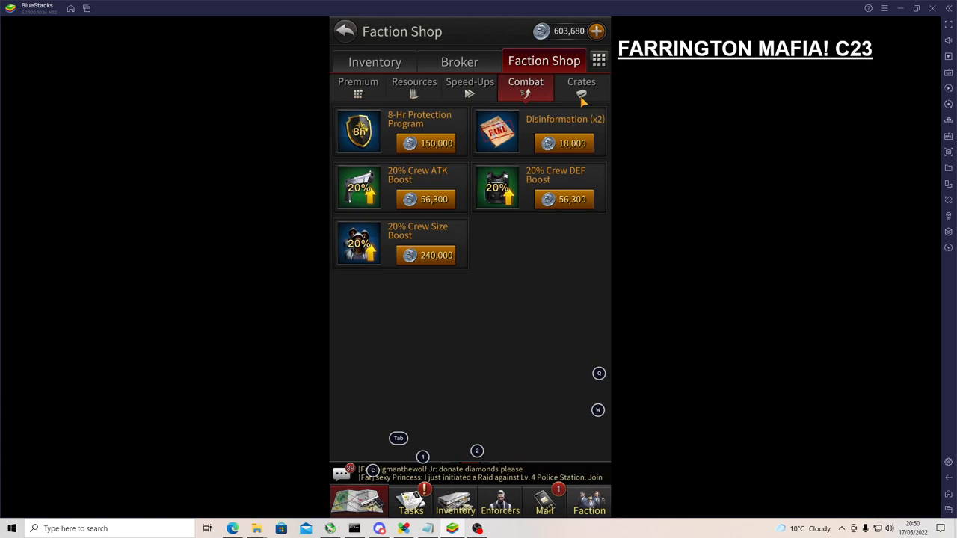
click(359, 85)
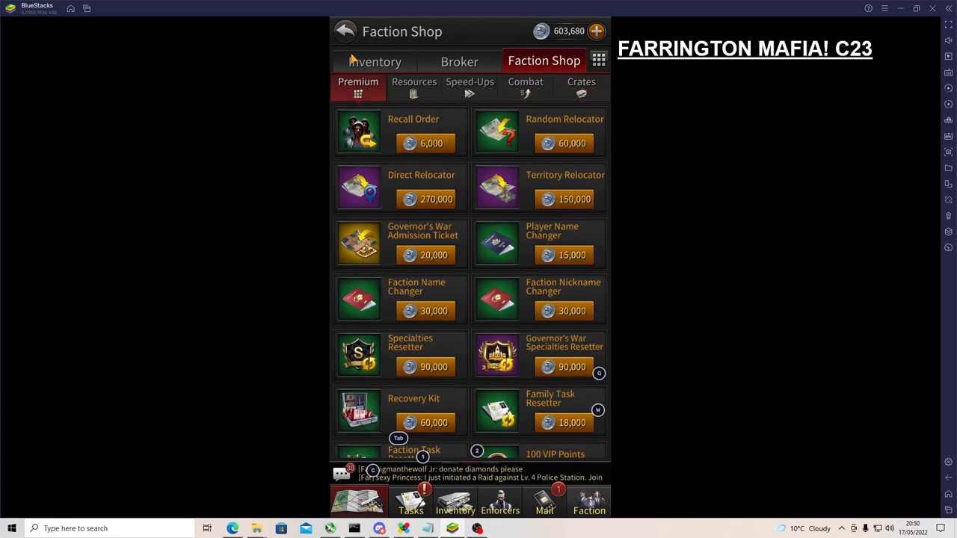
click(344, 30)
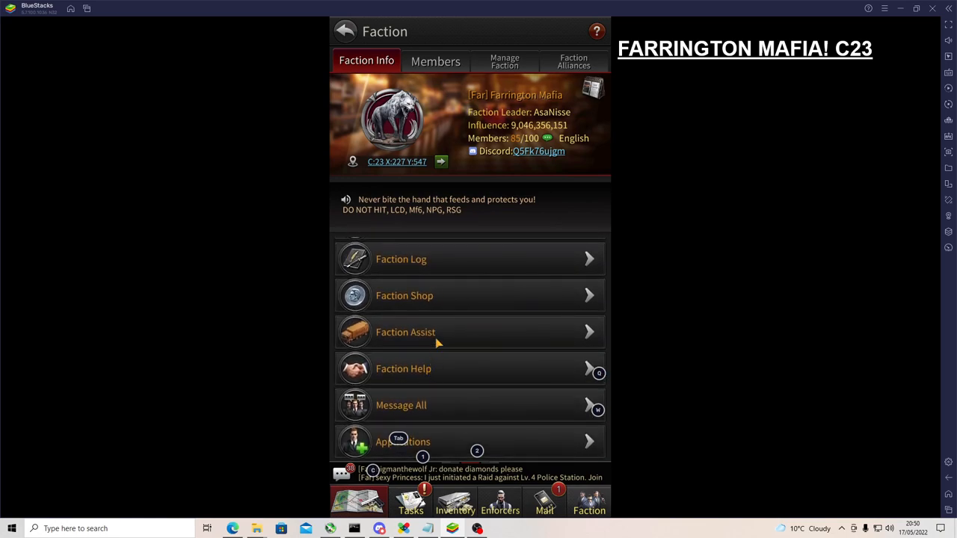
click(406, 332)
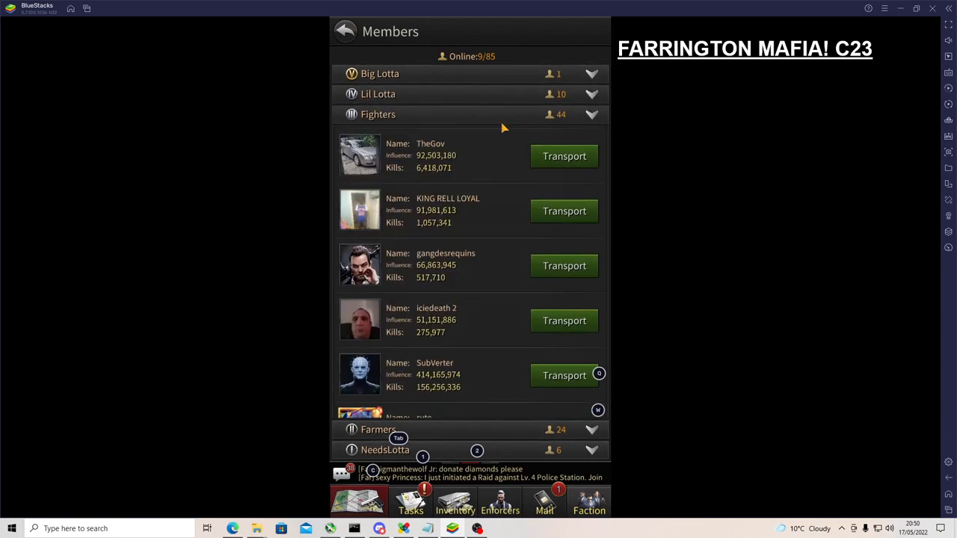
scroll(down, 3)
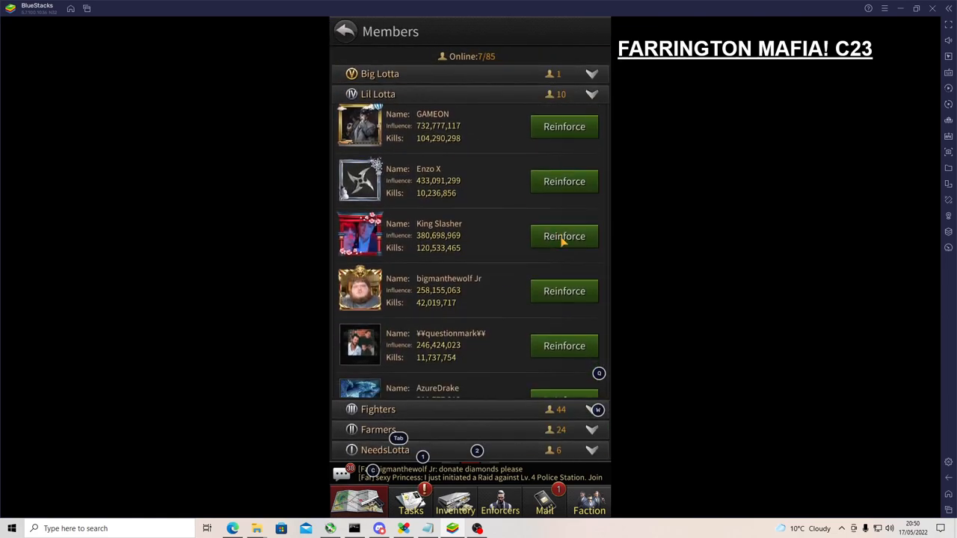
click(564, 236)
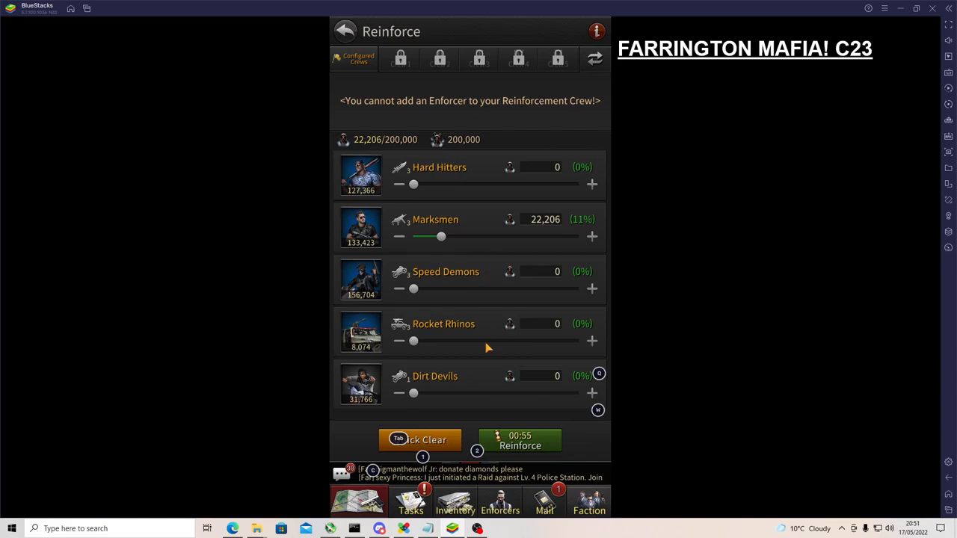
click(521, 441)
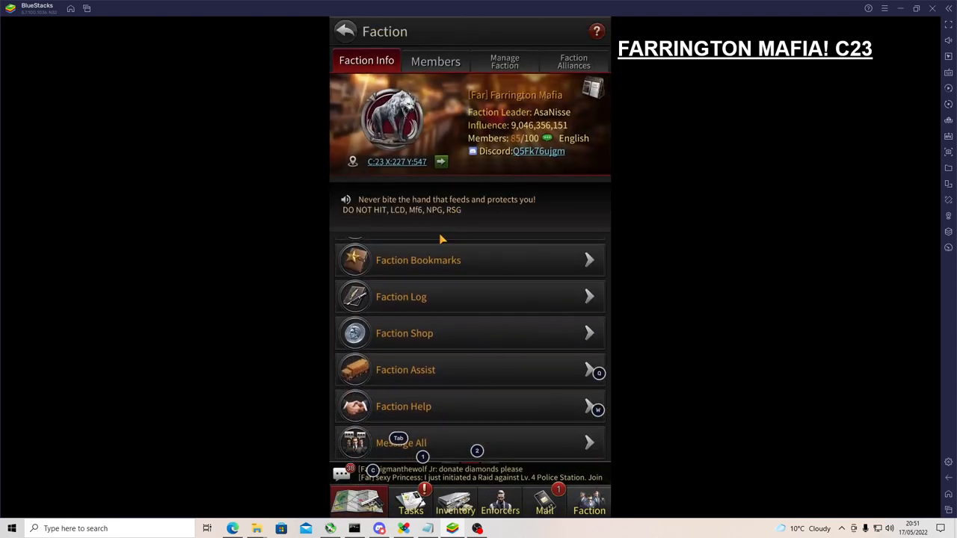
- Check Faction Assist, then answer every Faction Help request with Help All
scroll(down, 3)
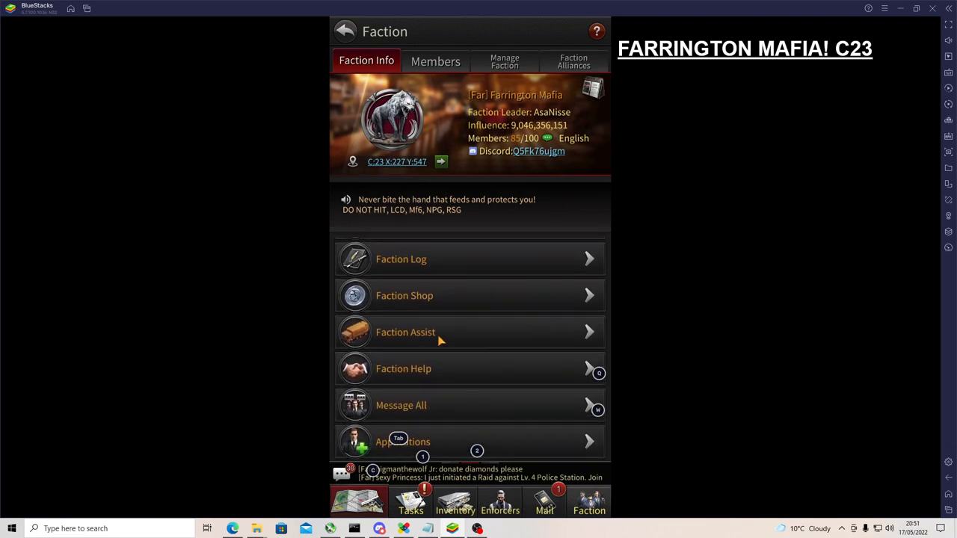
click(436, 61)
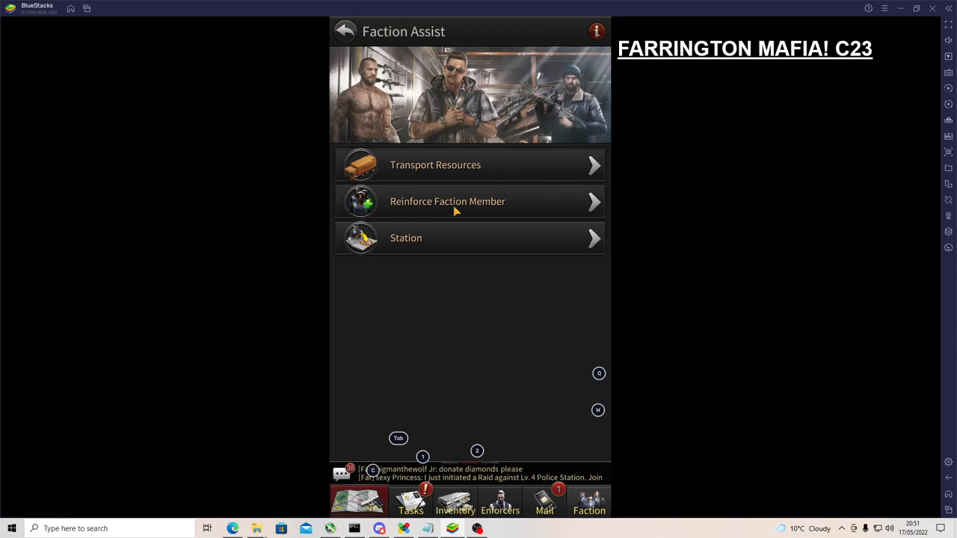
click(344, 30)
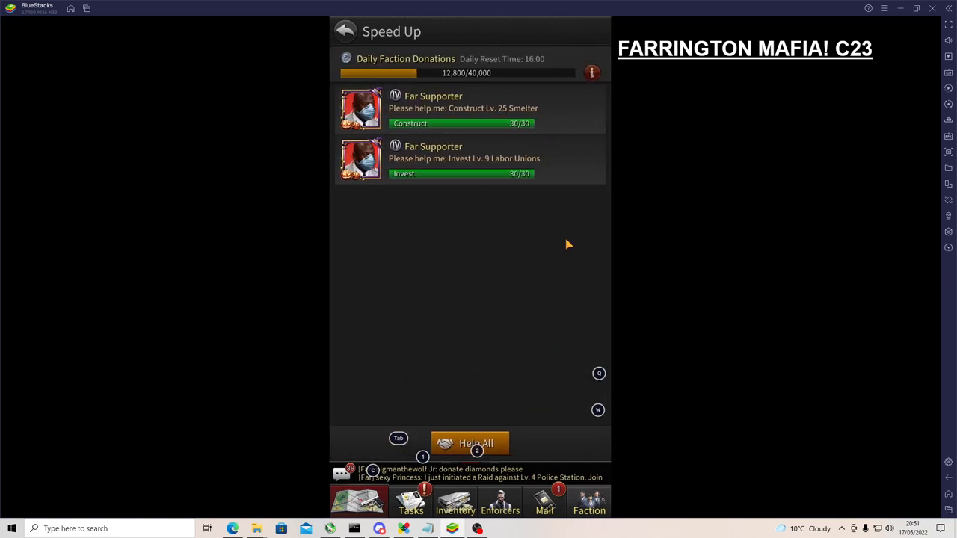
click(469, 443)
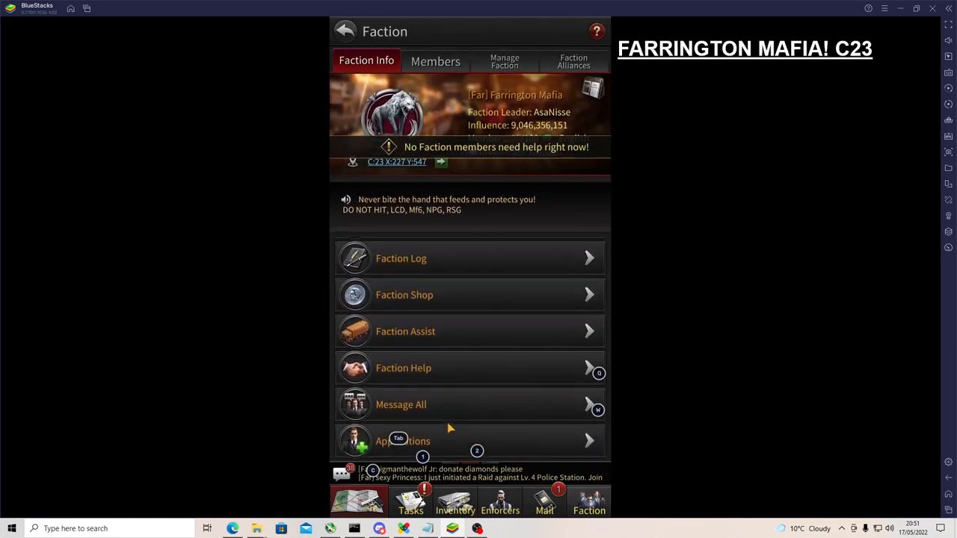
click(401, 404)
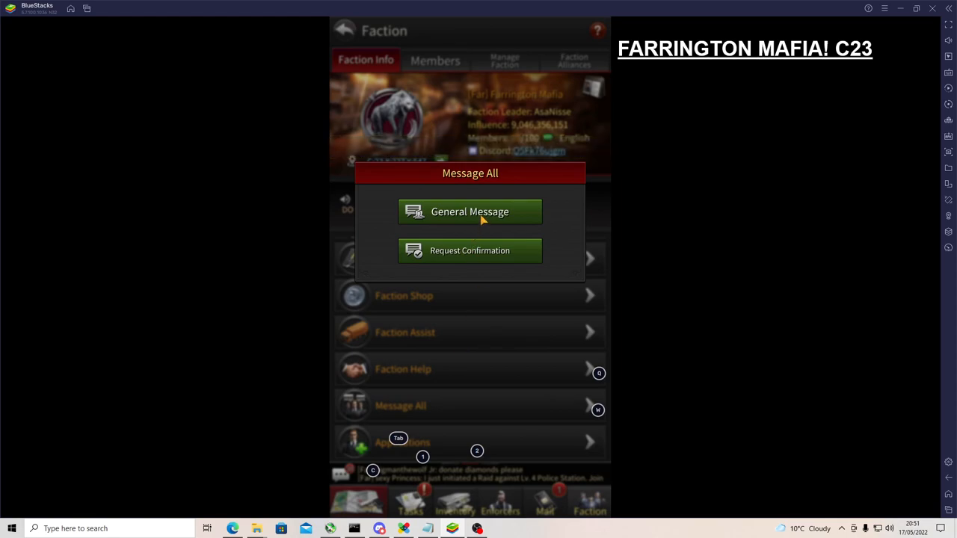
click(469, 212)
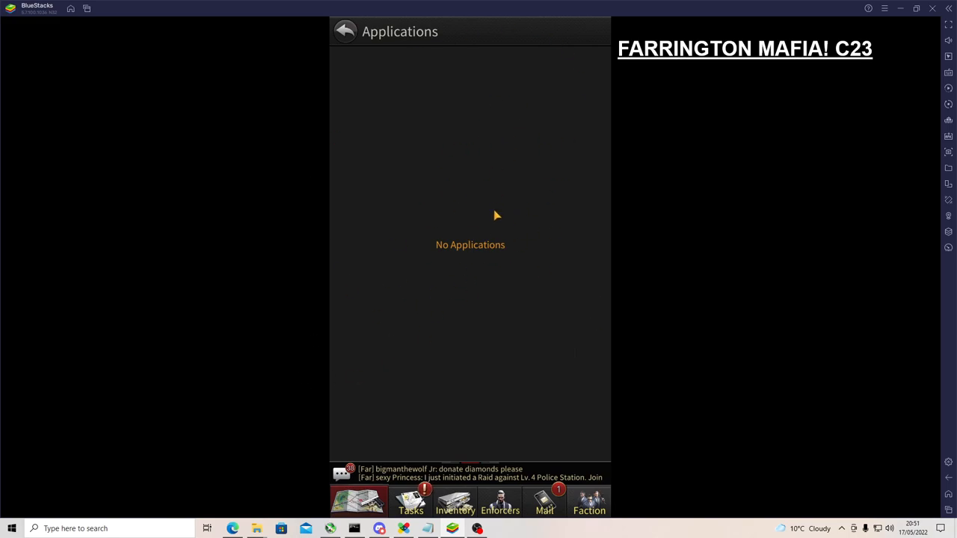
click(344, 29)
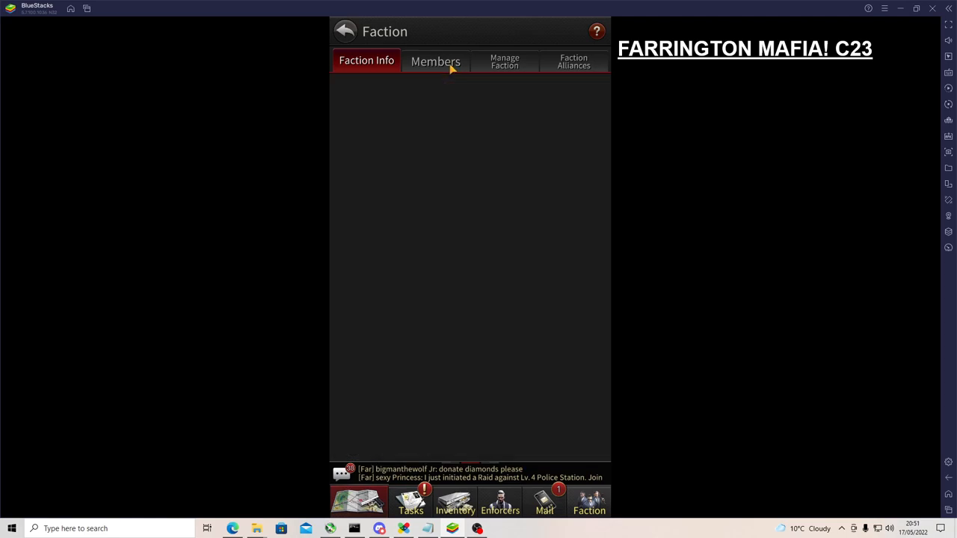
- Review the Members list and the Faction Group page with its farmers group, then go to Manage Faction
click(436, 61)
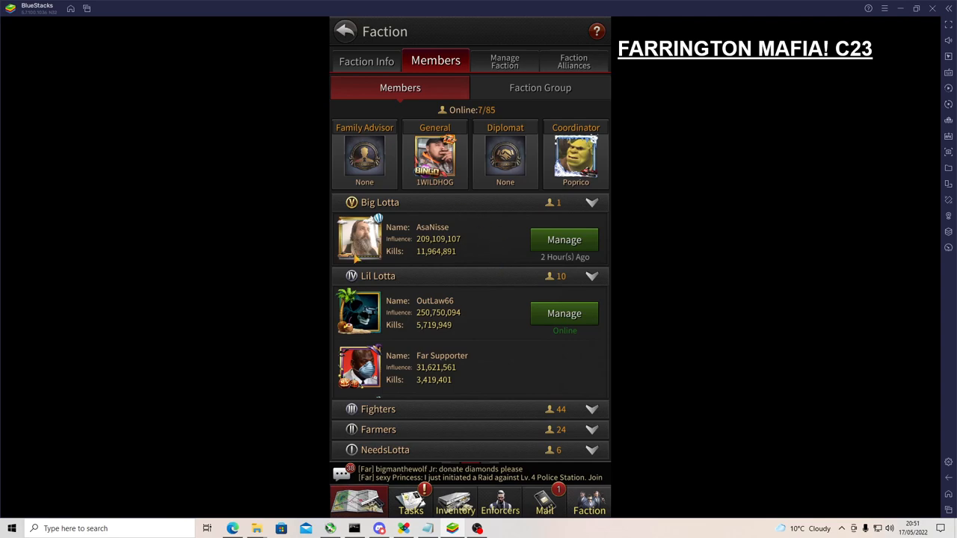
mouse_move(426, 336)
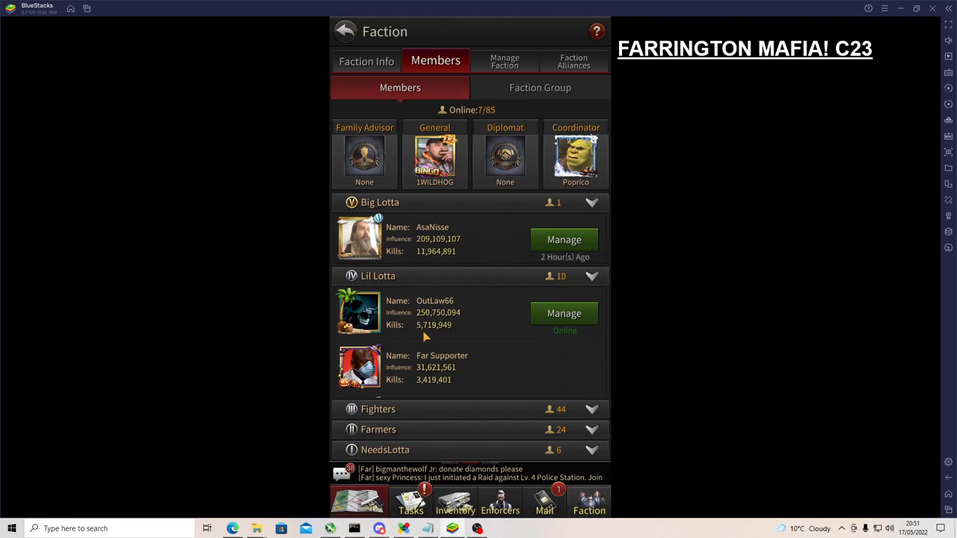
mouse_move(356, 436)
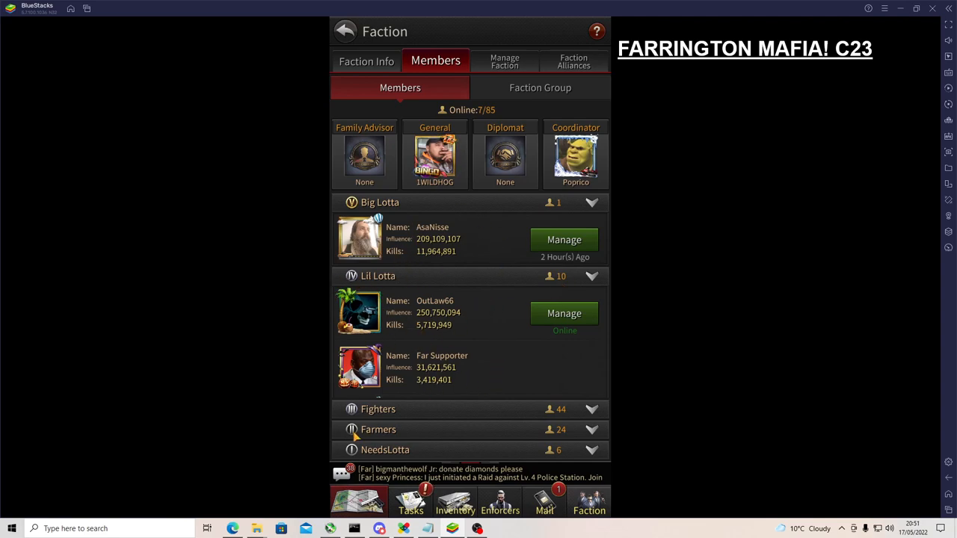
mouse_move(387, 179)
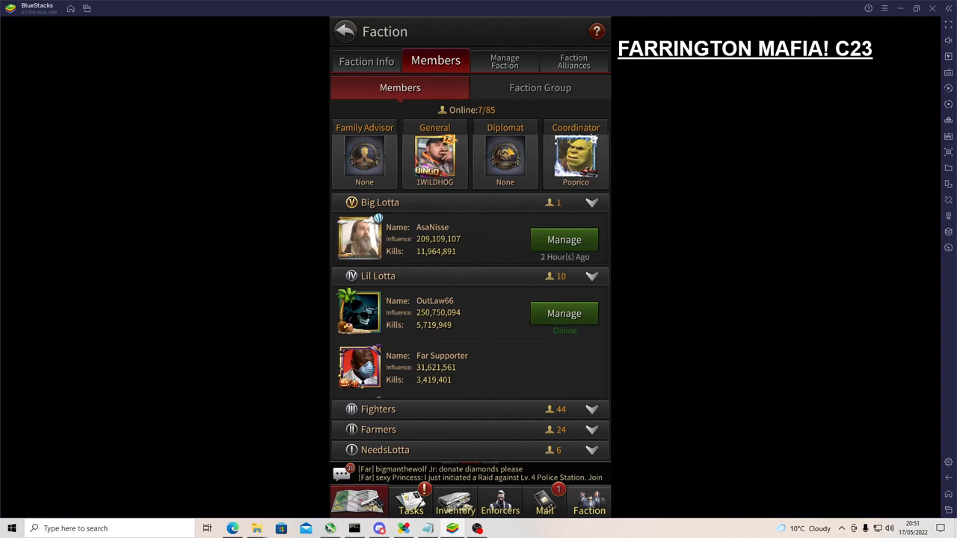
click(540, 86)
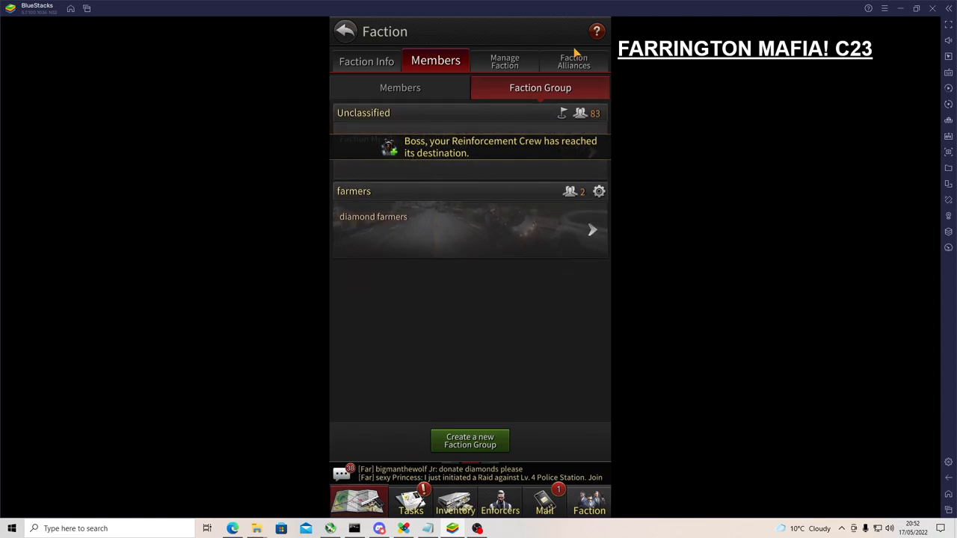
click(506, 61)
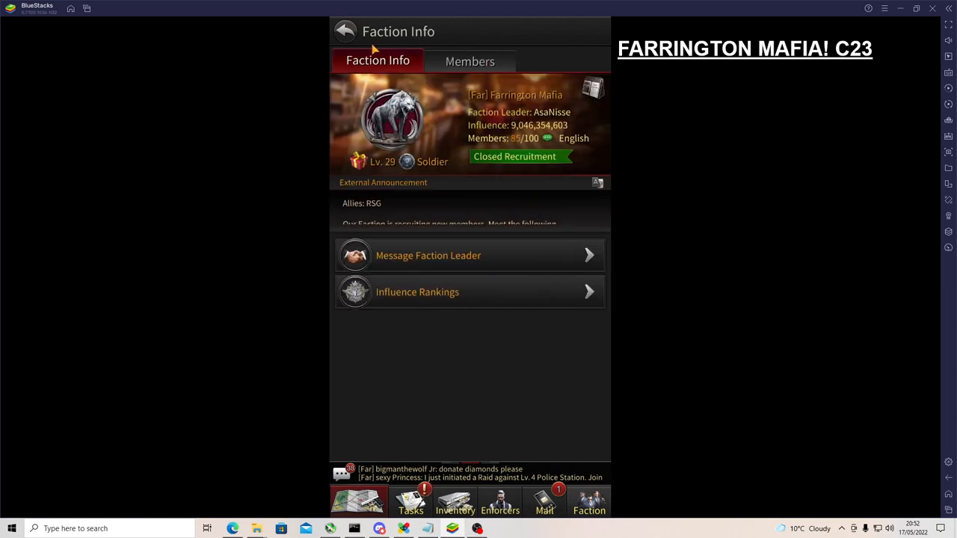
- Review the Rank Permissions table and the Faction Vote setup without starting a vote
click(504, 60)
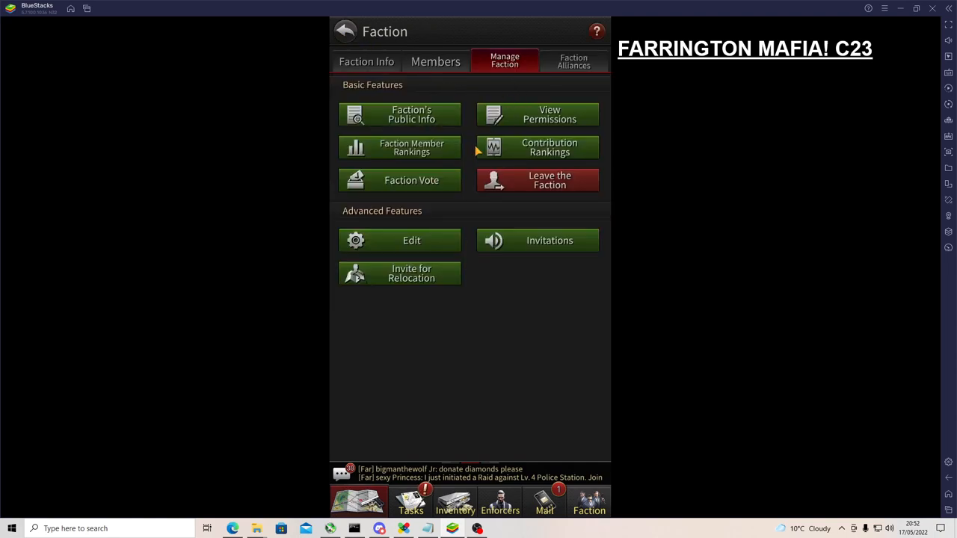
click(538, 113)
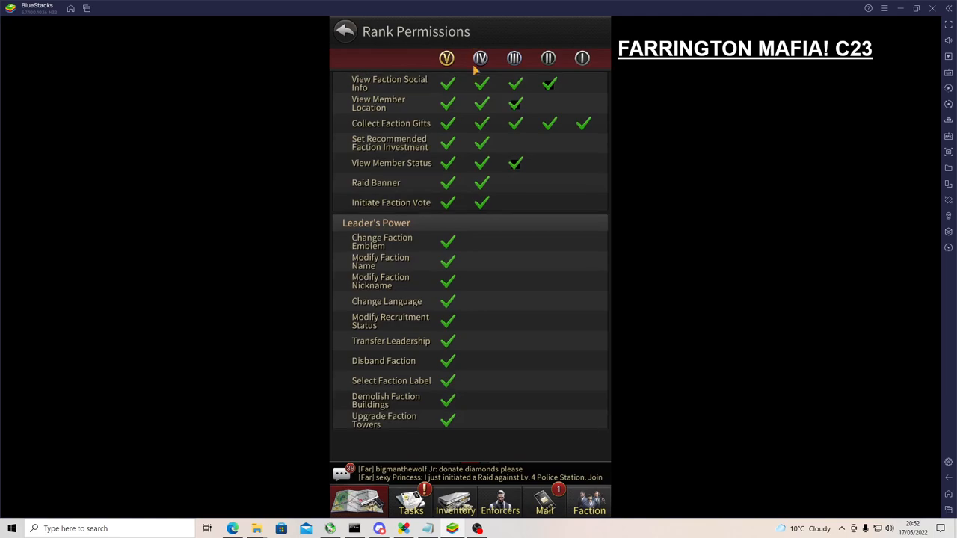
click(344, 32)
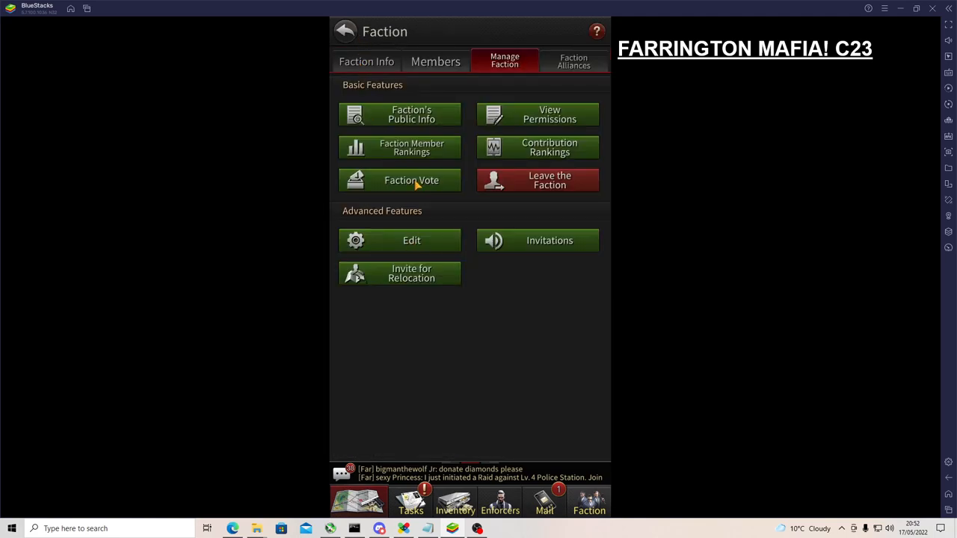
click(399, 179)
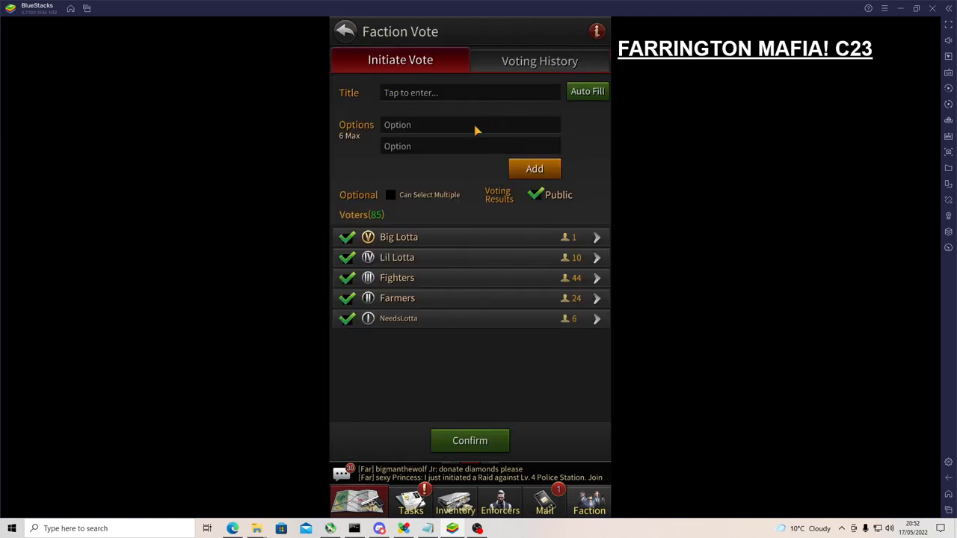
mouse_move(362, 54)
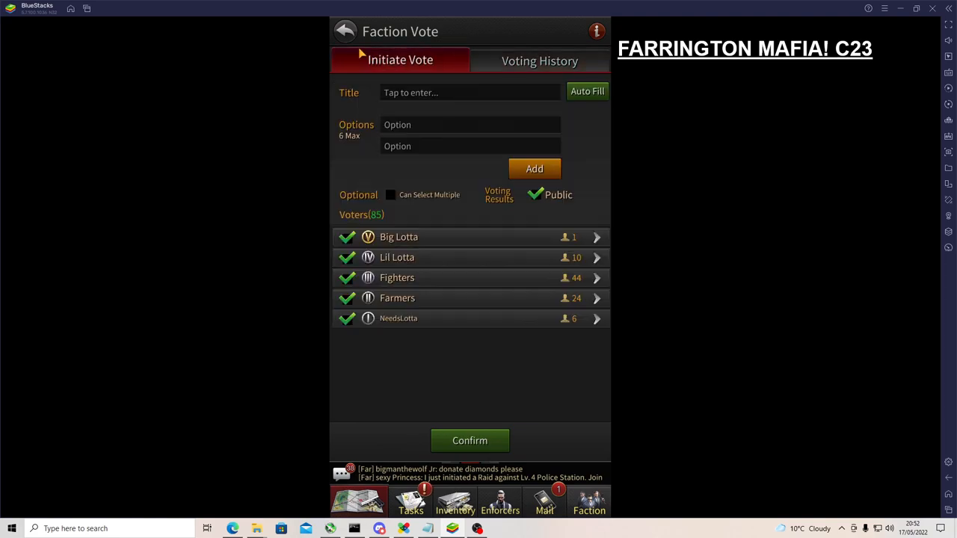
click(344, 30)
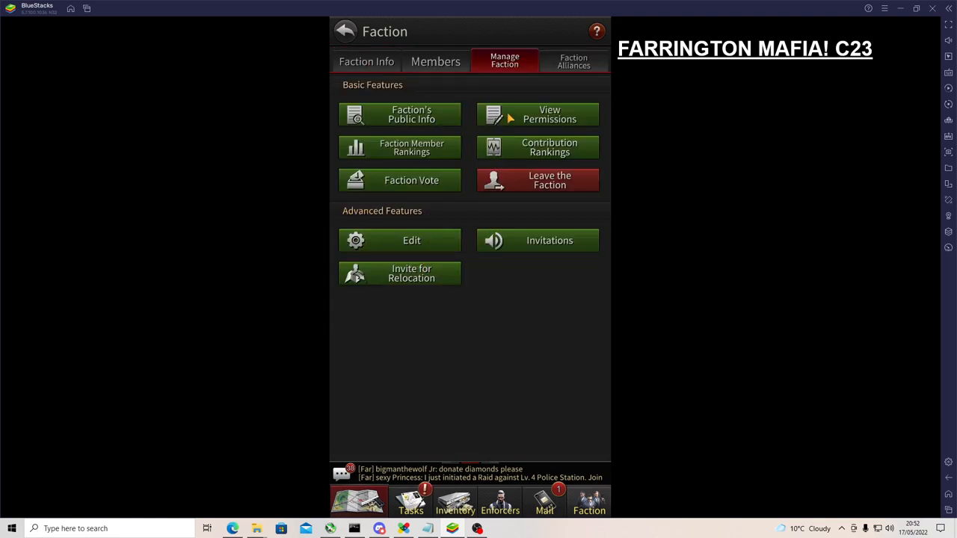
- Check the daily and weekly Contribution Rankings and return to the management options
click(538, 148)
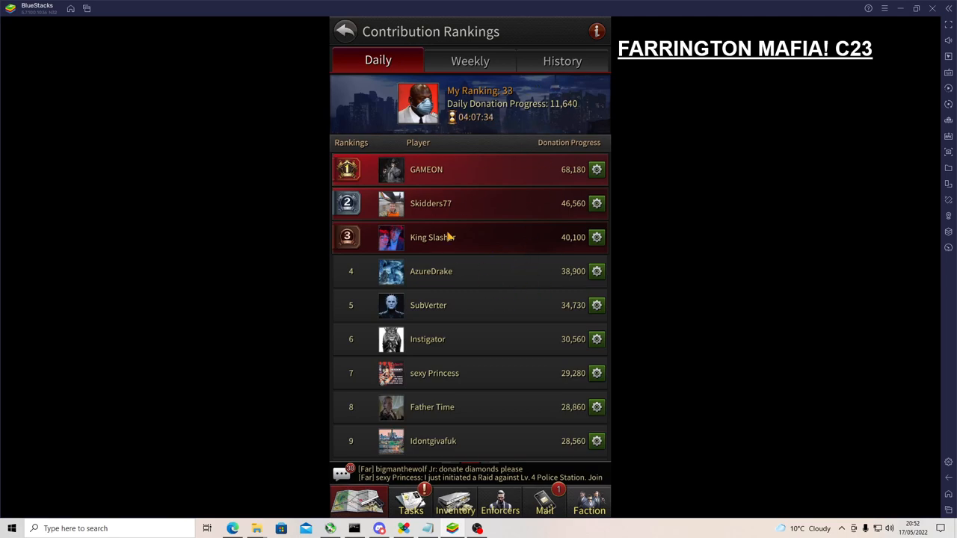
click(469, 59)
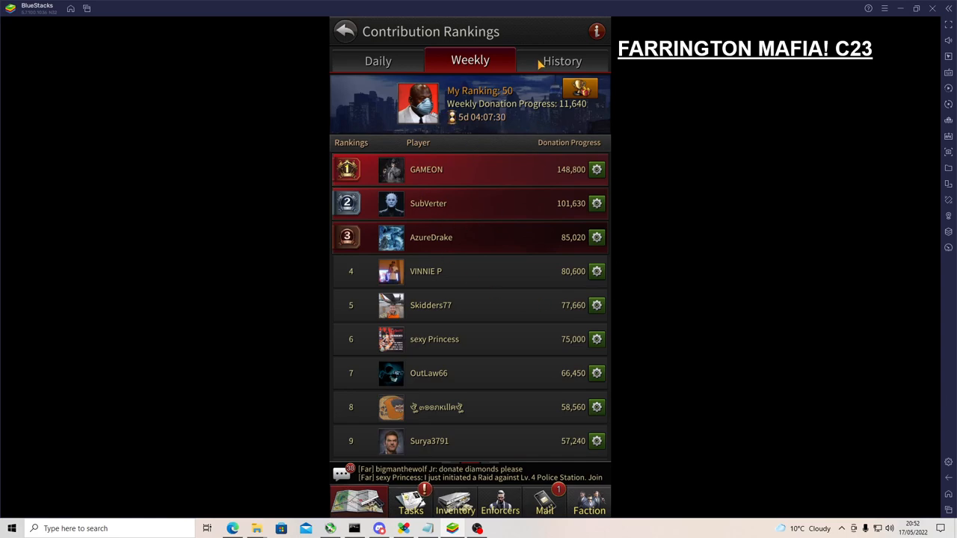
click(377, 60)
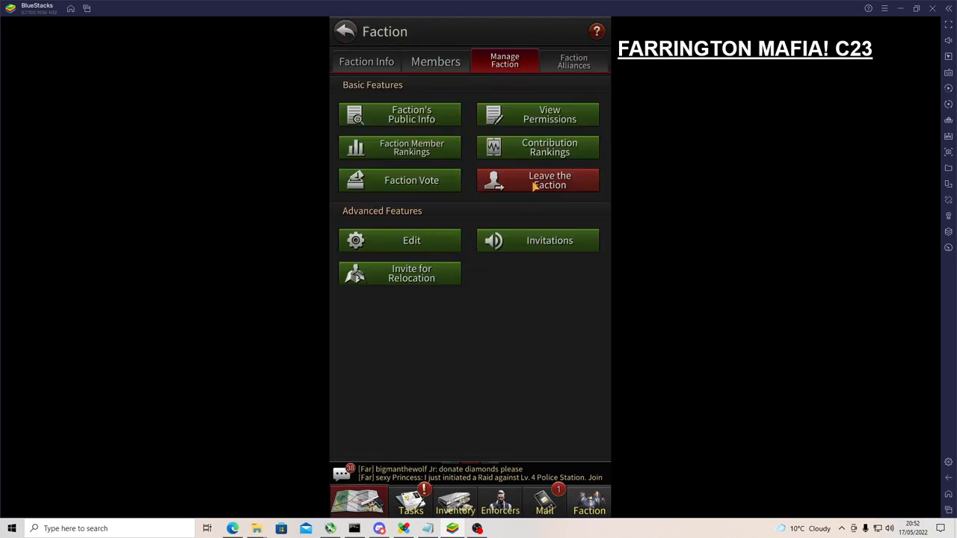
- Send a Farrington Mafia invitation to a suggested player, confirm it, and exit to the city map
click(538, 239)
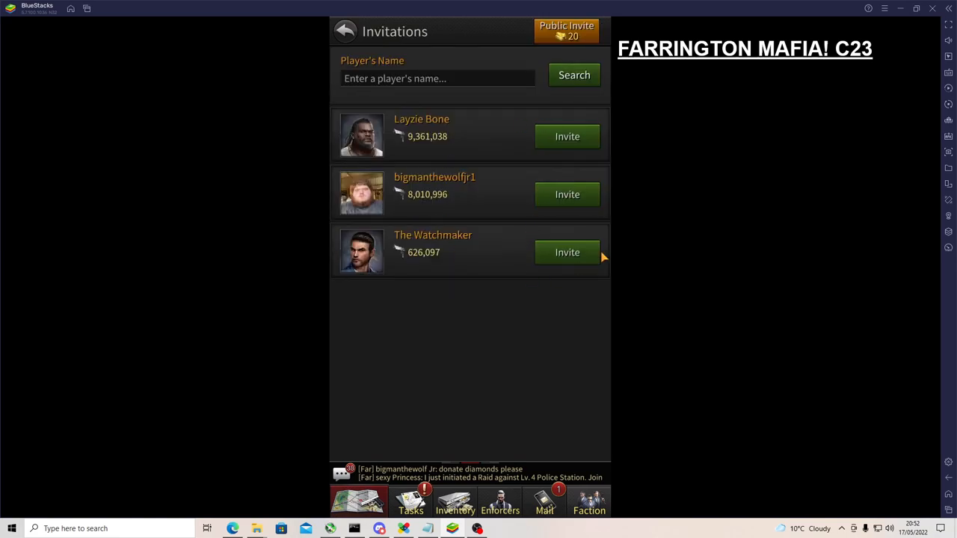
click(567, 251)
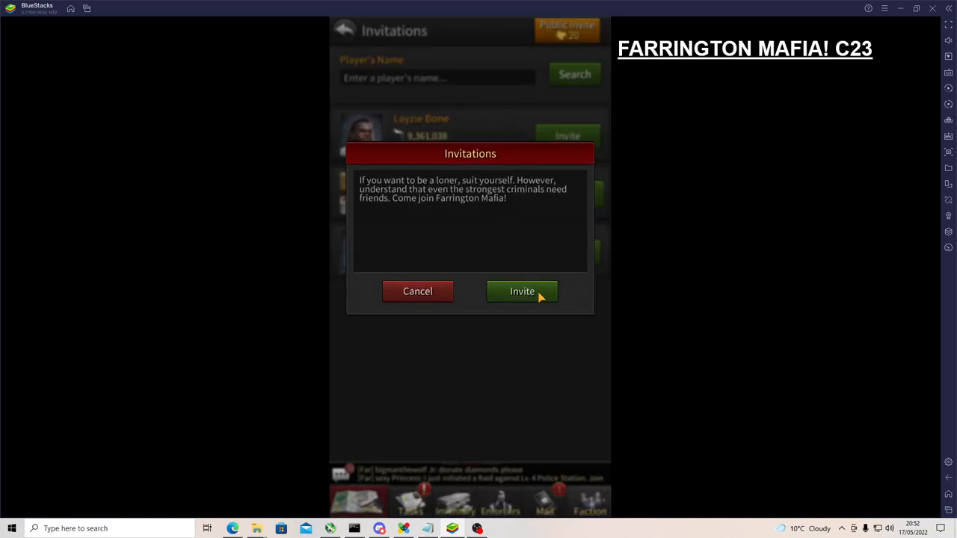
click(522, 290)
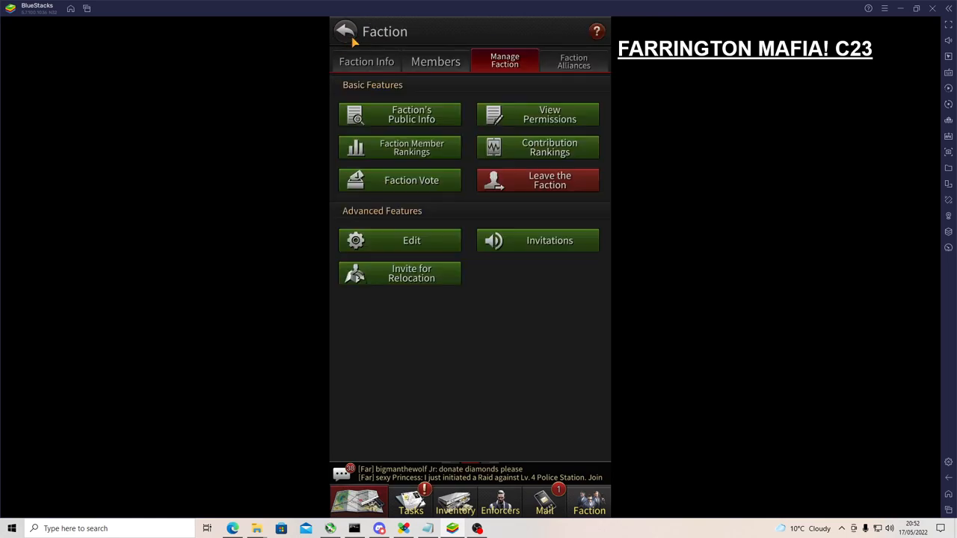
click(399, 272)
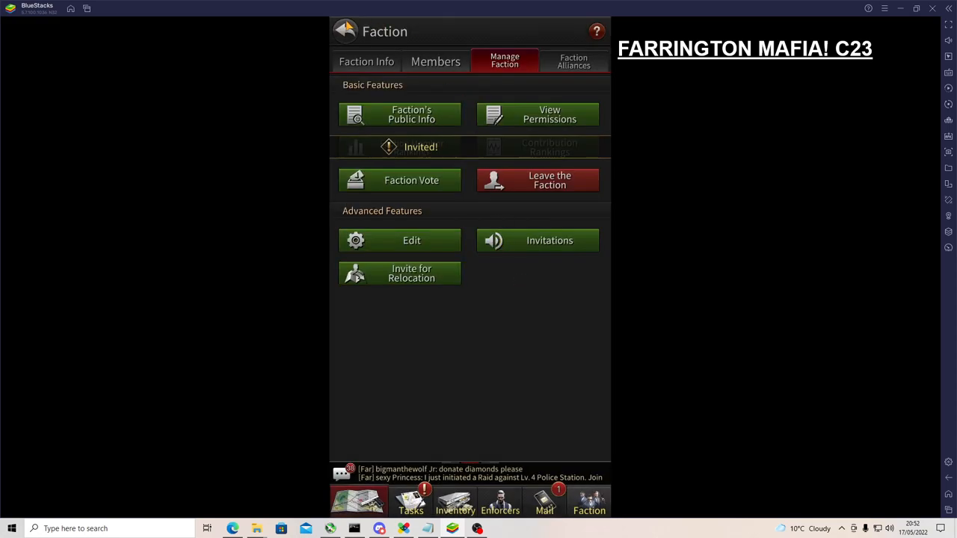
click(346, 30)
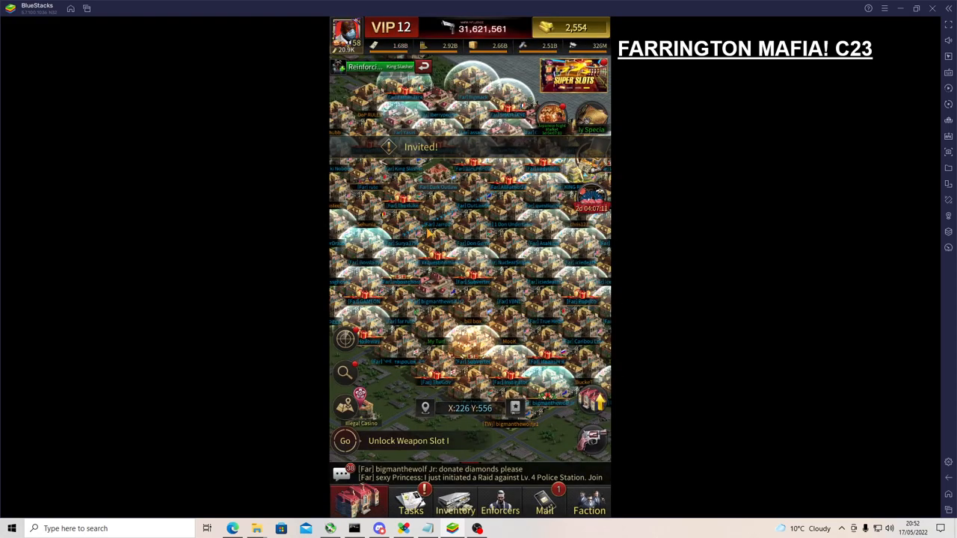
click(589, 500)
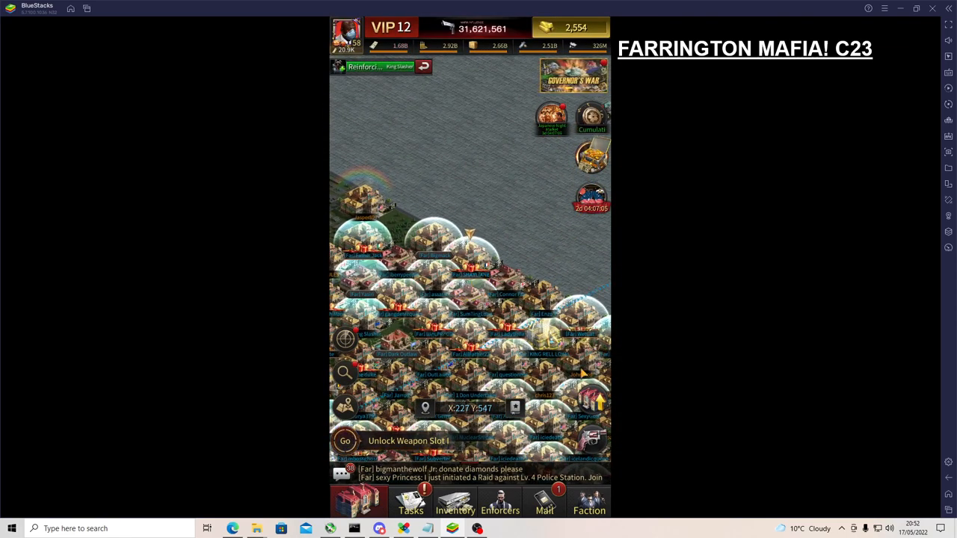
click(589, 501)
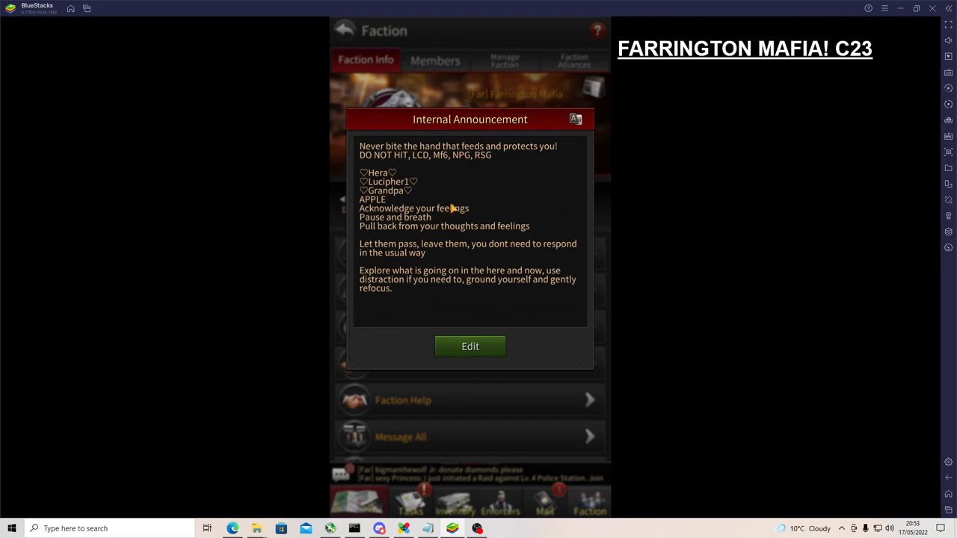
mouse_move(516, 357)
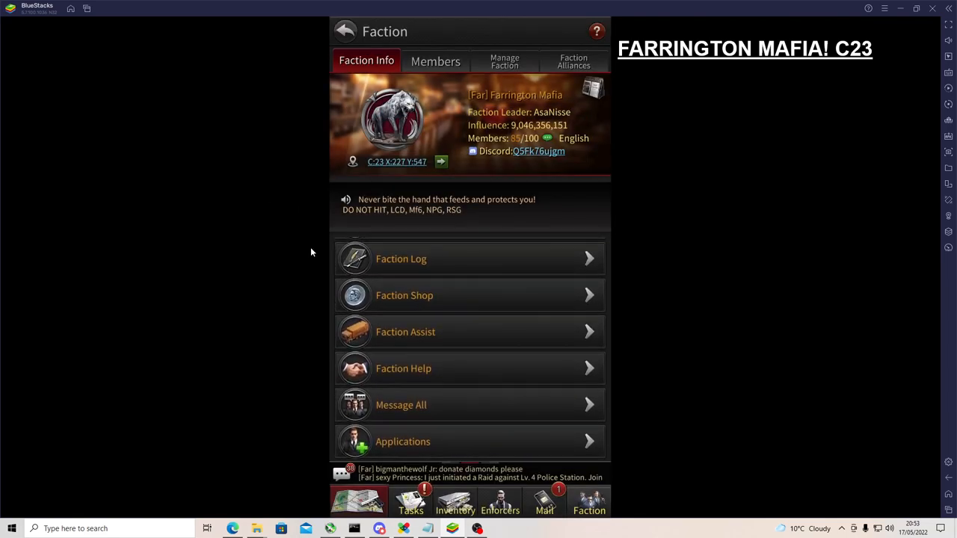
mouse_move(454, 350)
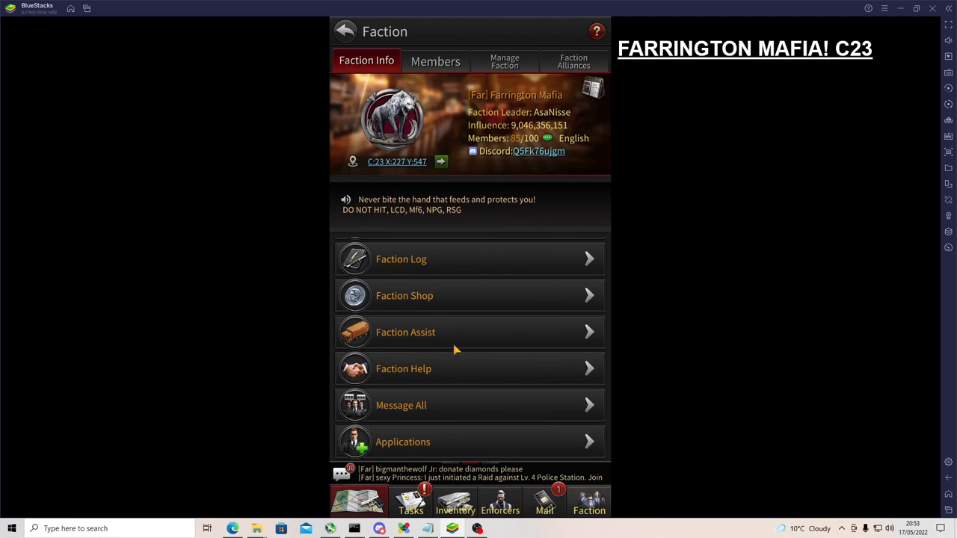